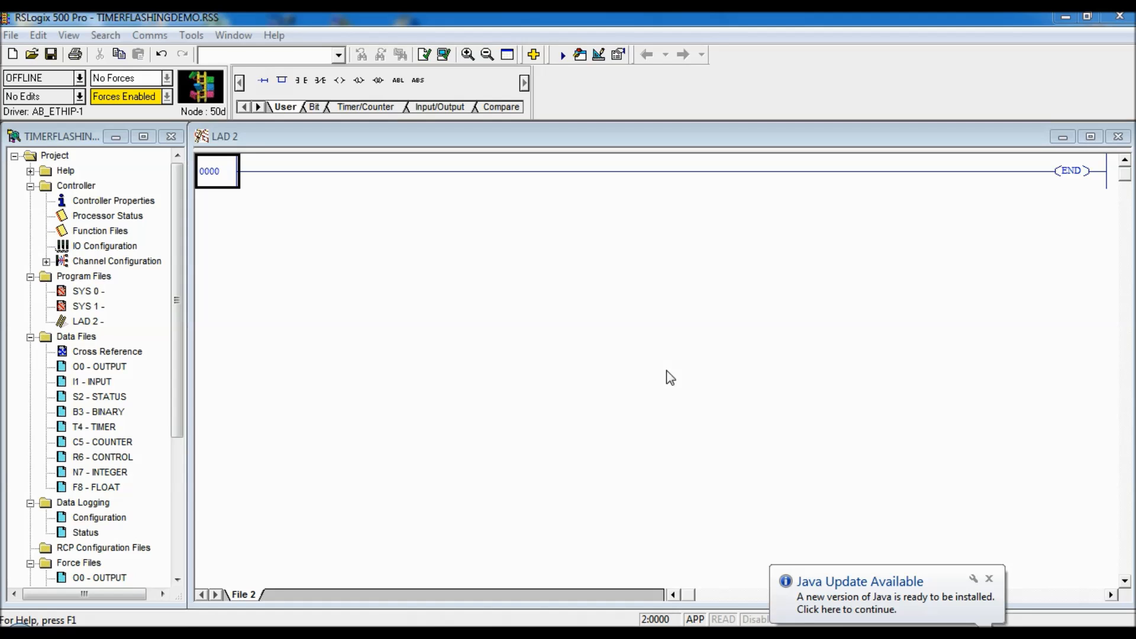
mouse_move(672, 378)
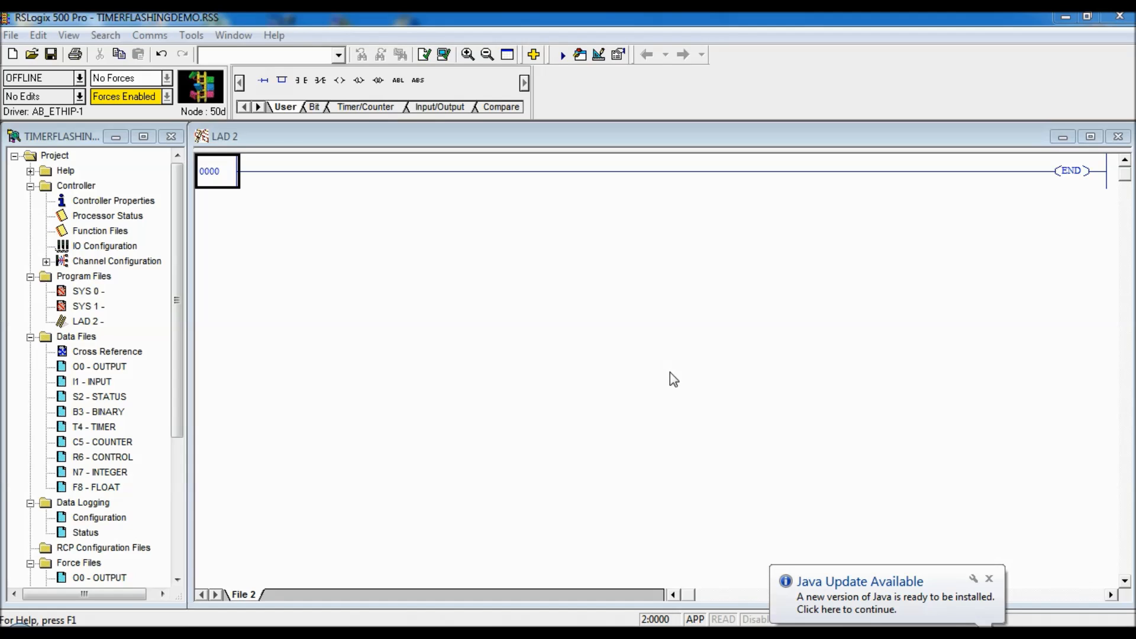
- Dismiss the Java Update balloon and select the empty rung 0000
click(989, 579)
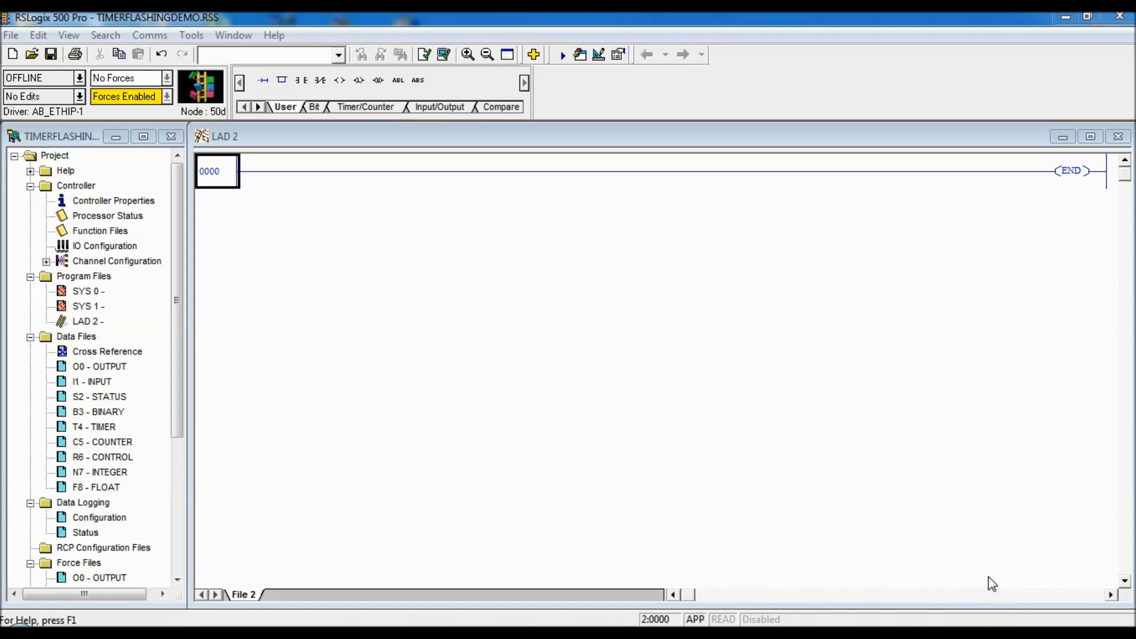
mouse_move(259, 192)
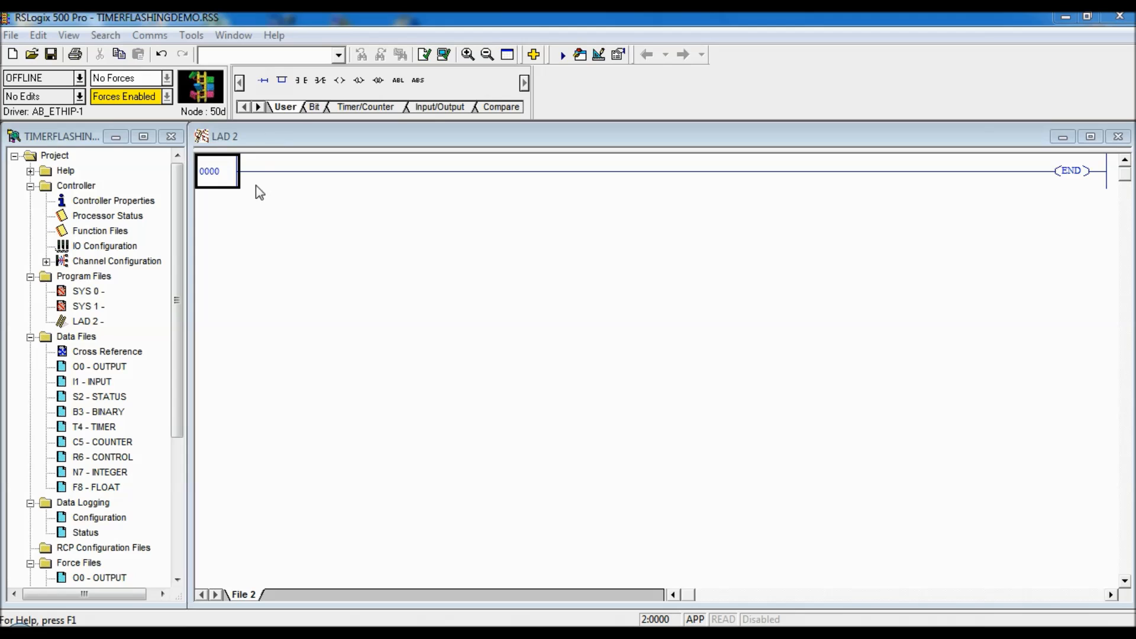
click(215, 171)
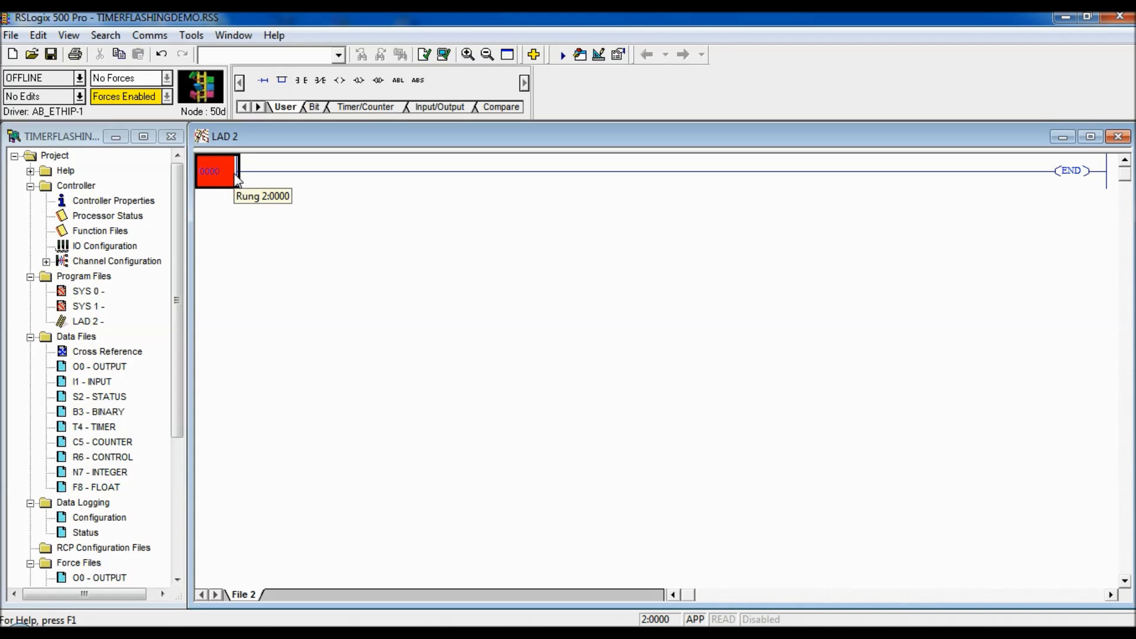
- Add a new rung and place a TON on-delay timer on rung 0000
click(263, 80)
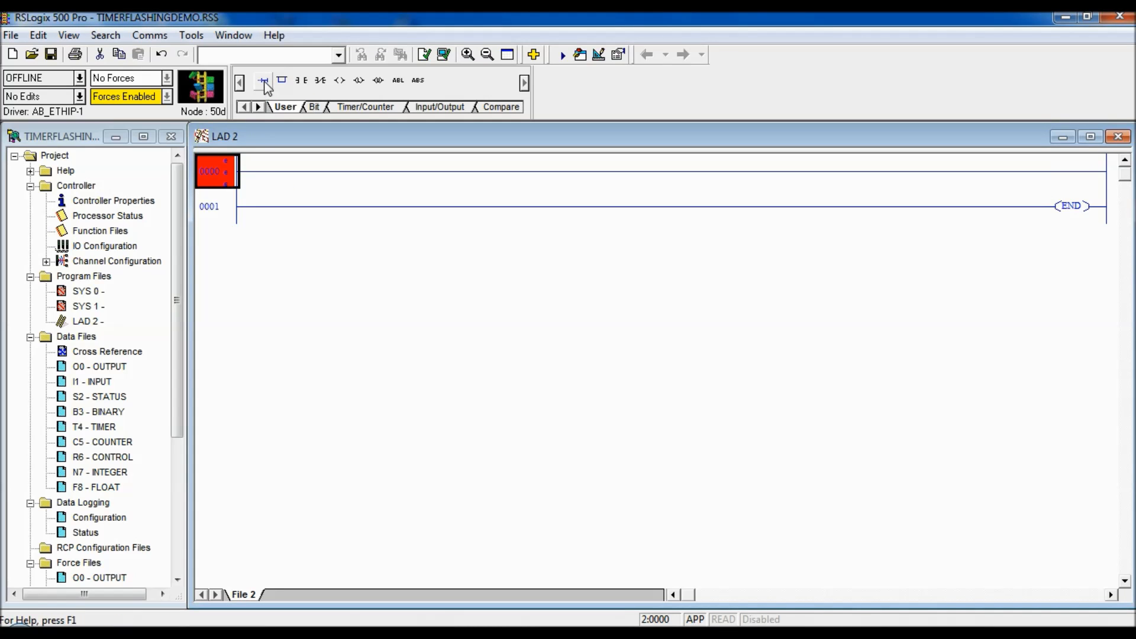
click(365, 106)
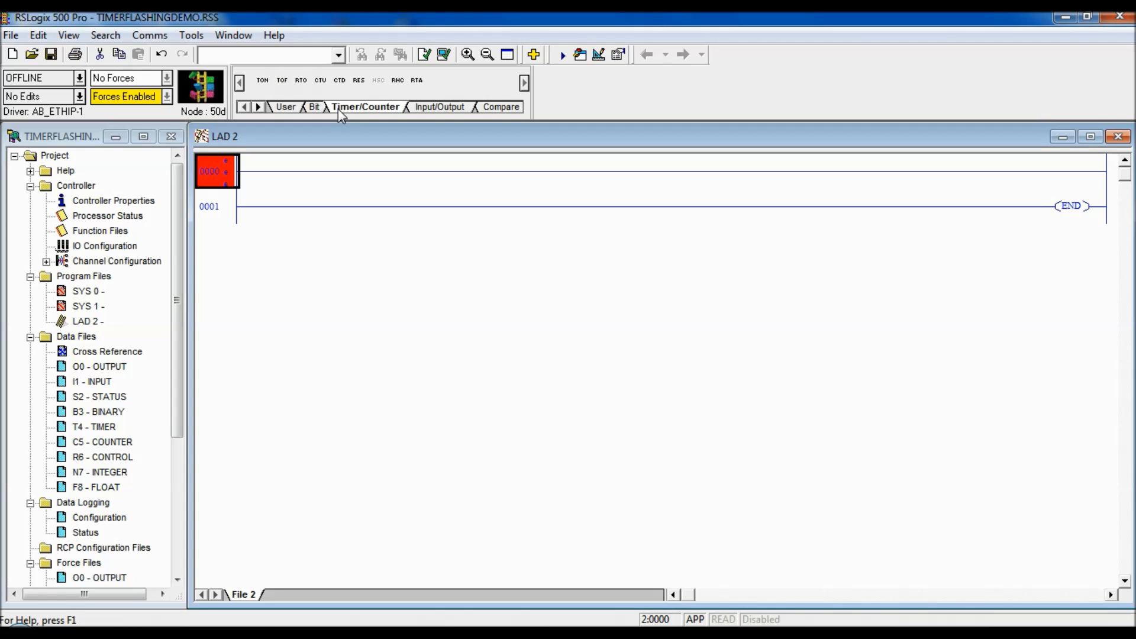
mouse_move(262, 79)
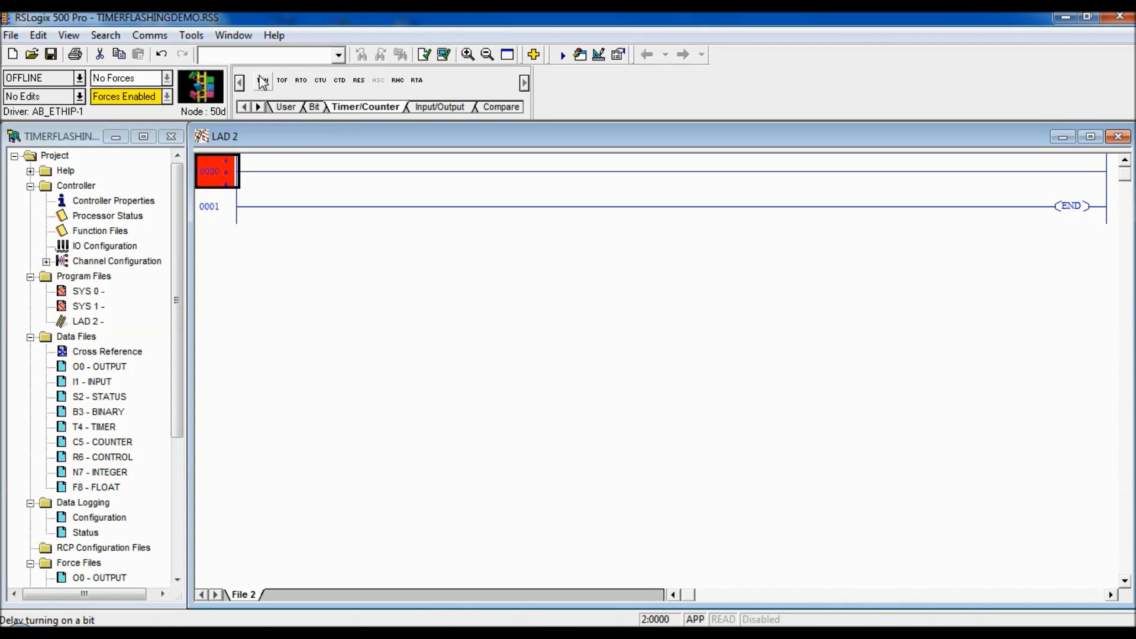
click(263, 79)
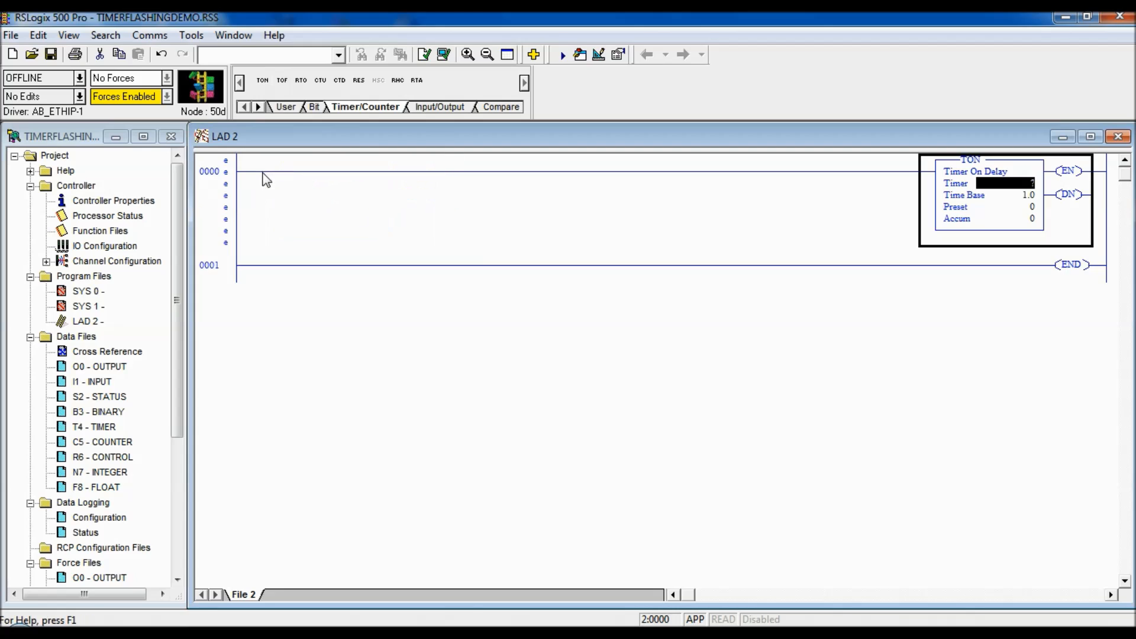
- Address the timer as T4:0 with symbol ONTIMER and 0.001 time base, starting the preset
click(1003, 182)
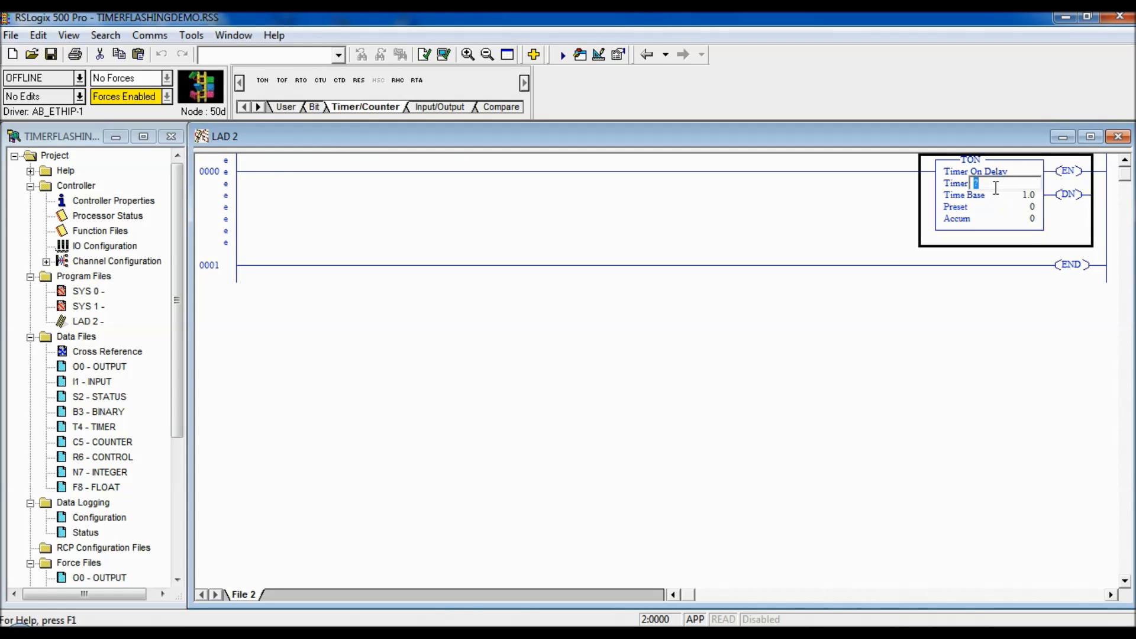
text(T4)
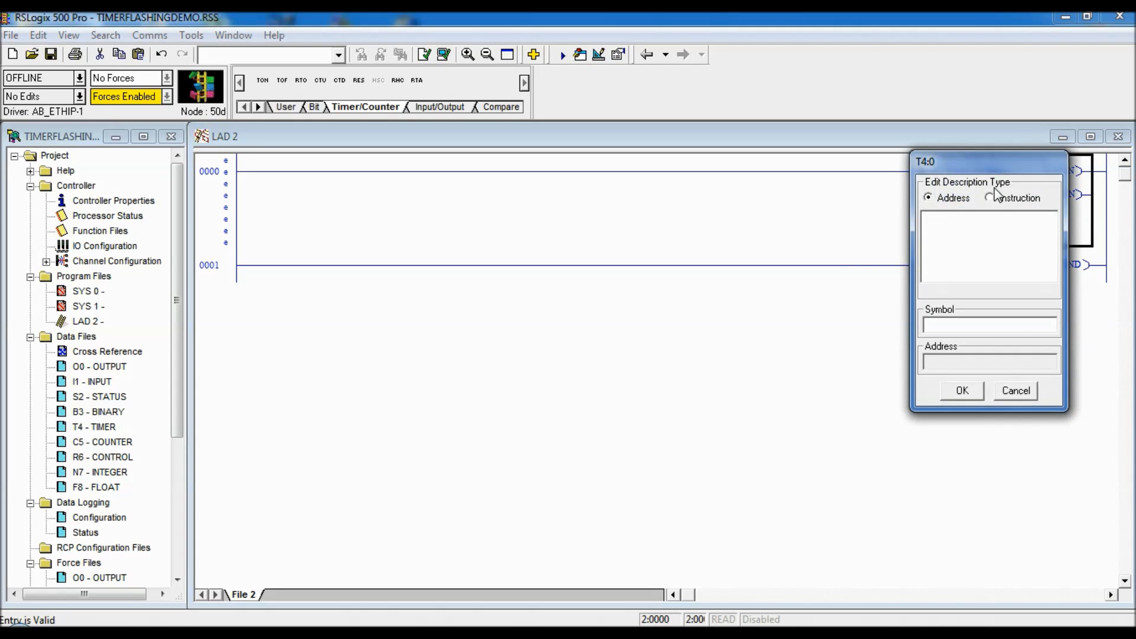
text(o4)
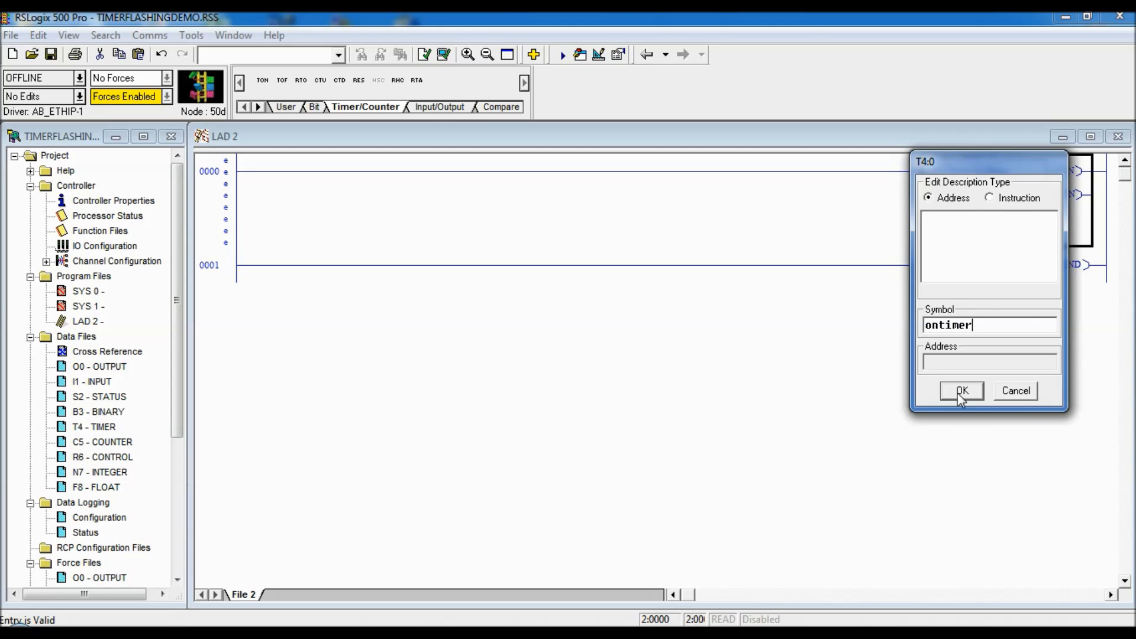
click(961, 390)
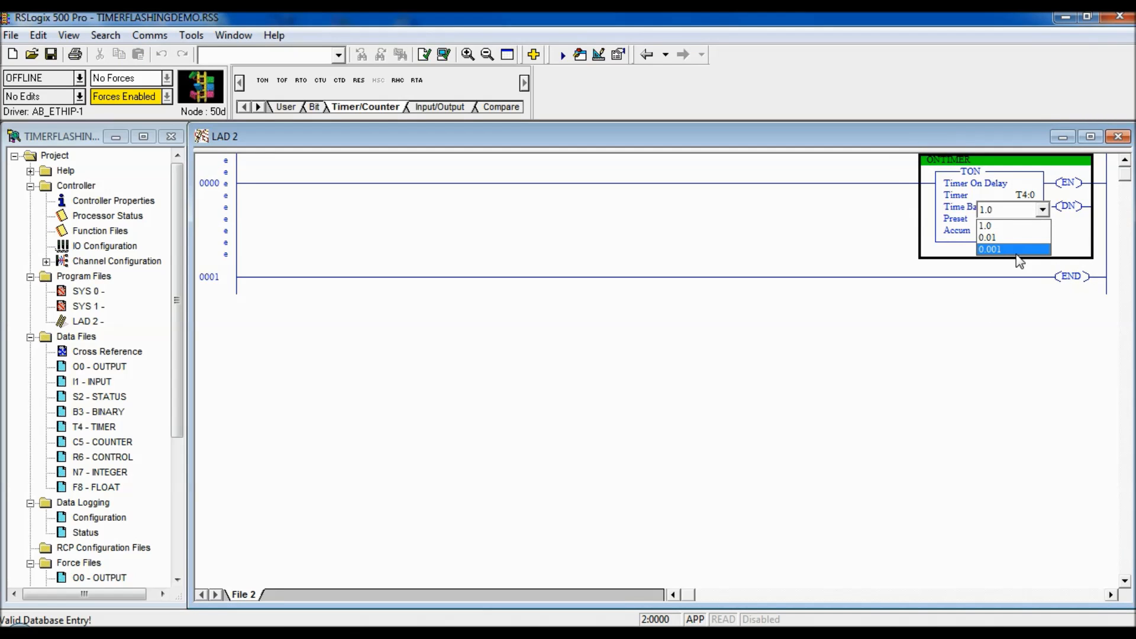
click(990, 248)
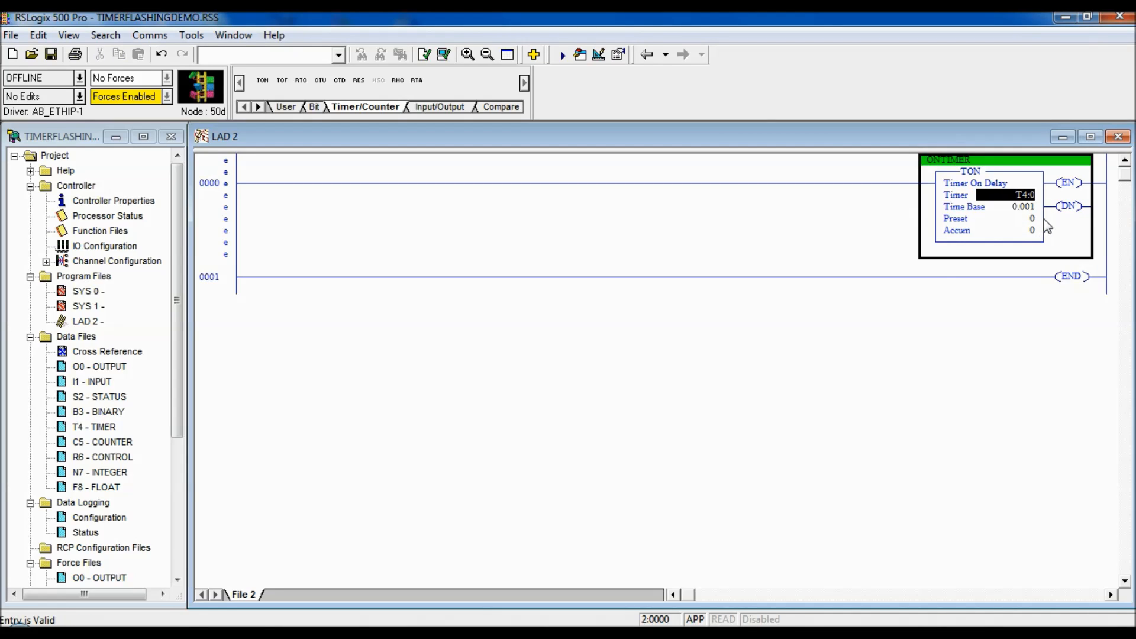
text(5)
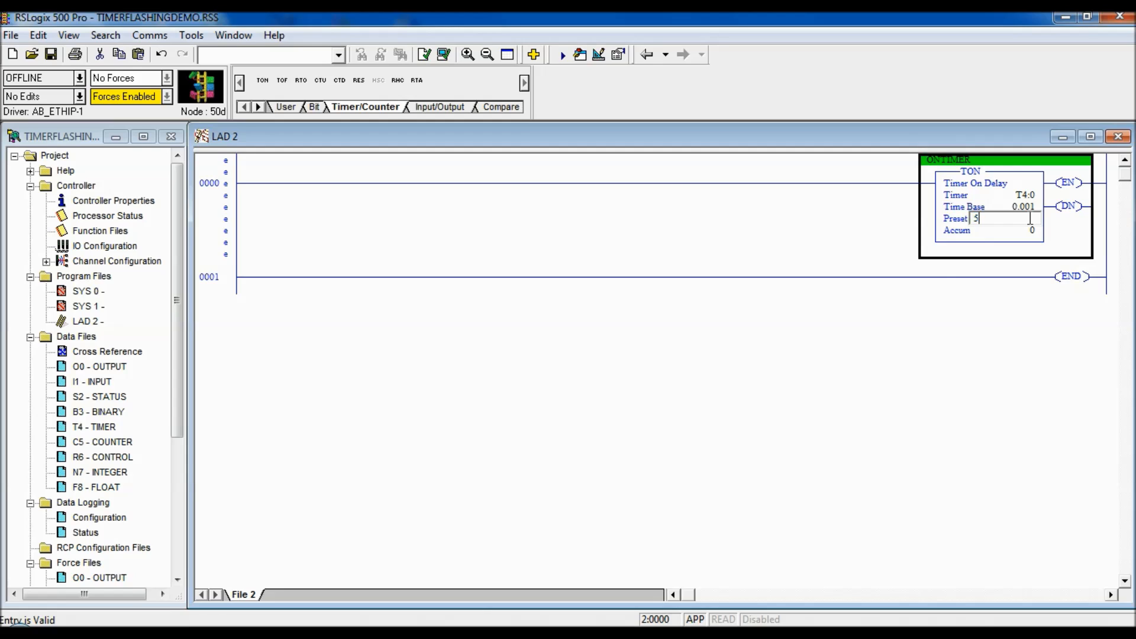
- Finish the ONTIMER preset as 500 and scroll to the parallel branch holding the second TON
text(000)
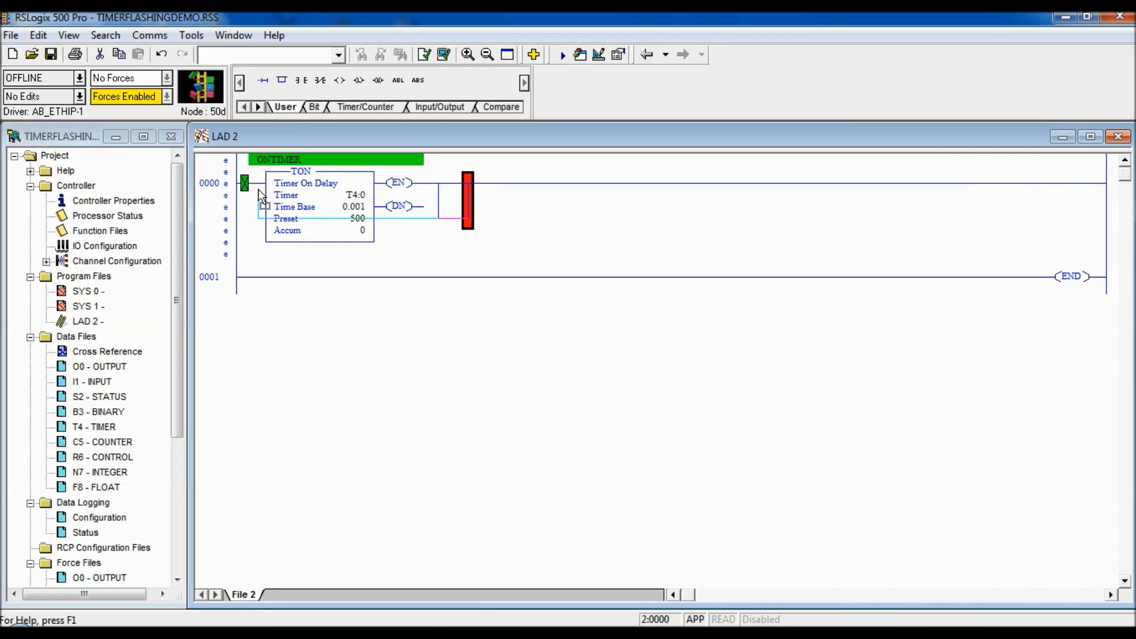
scroll(right, 3)
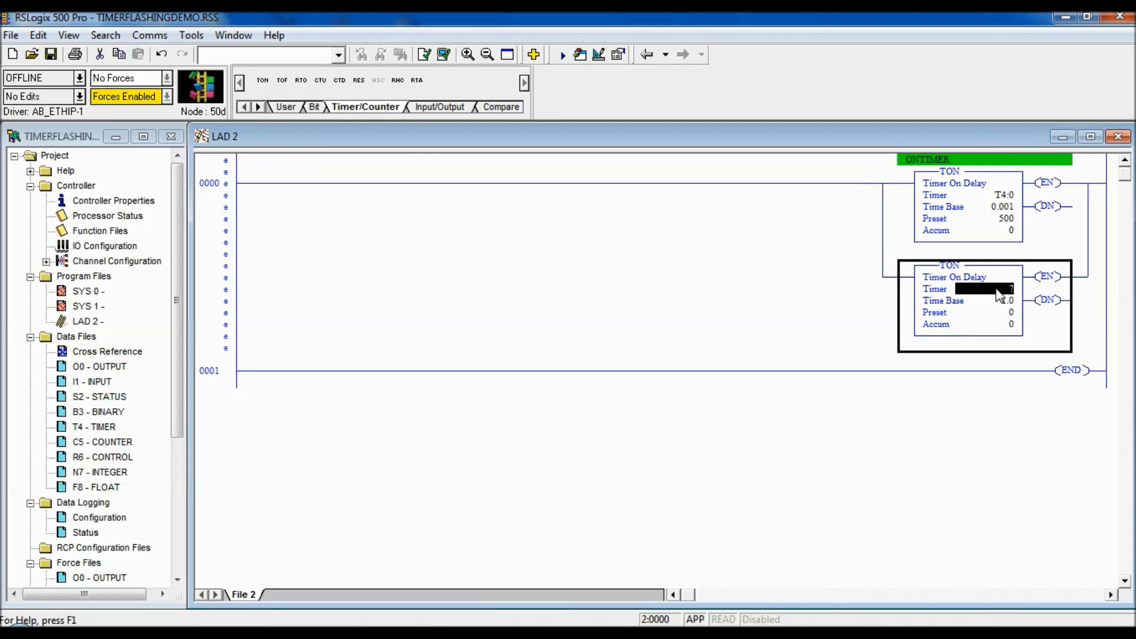
- Address the second timer as T4:1 and accept it without a symbol
text(T4)
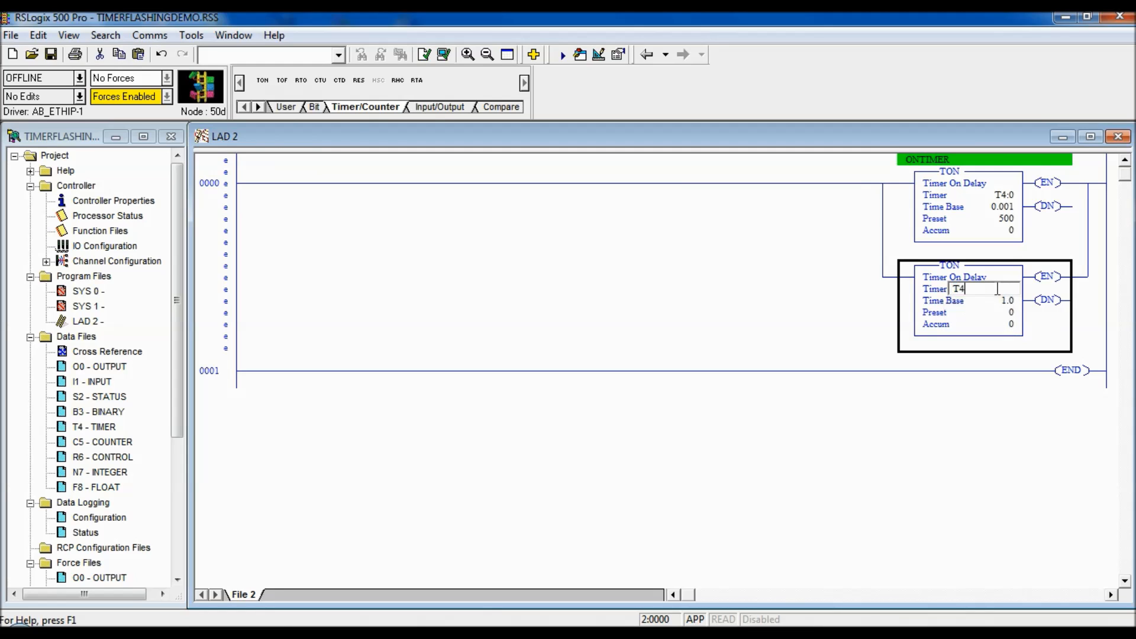
text(:1)
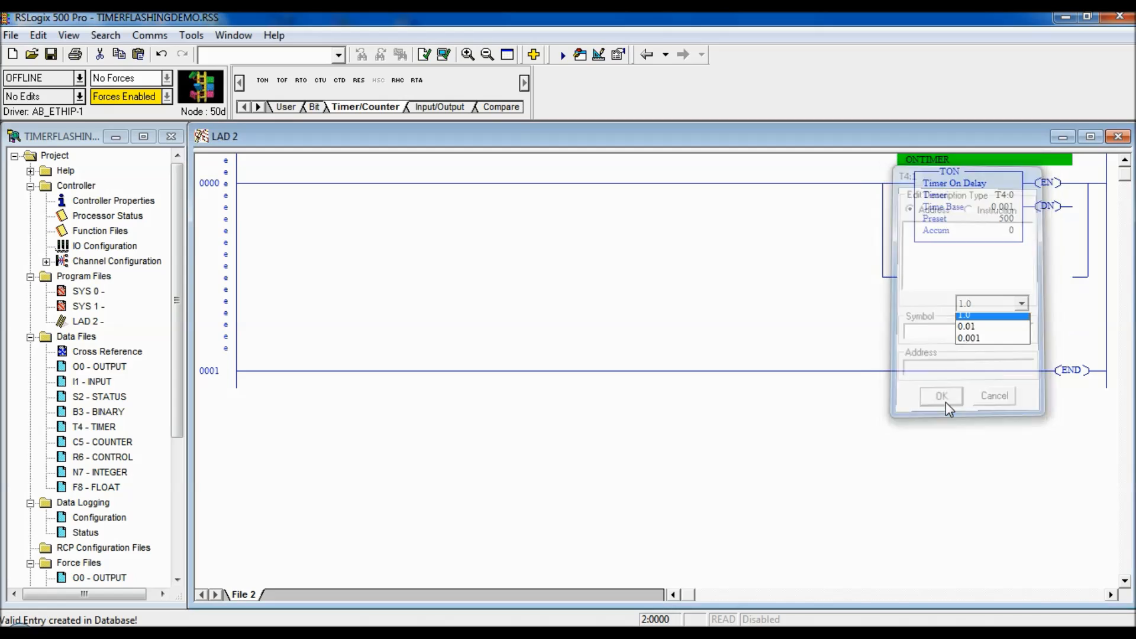
click(941, 395)
text(T4:0/DN)
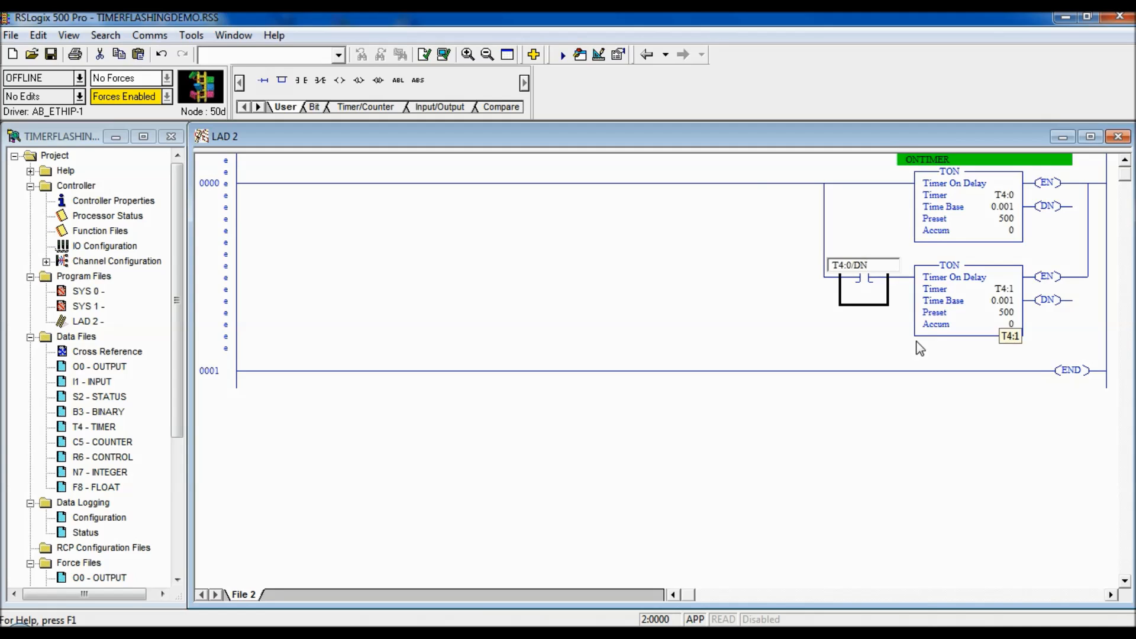
- Confirm the T4:0/DN contact and begin a T4:1/DN bit contact at the start of rung 0000
double_click(860, 264)
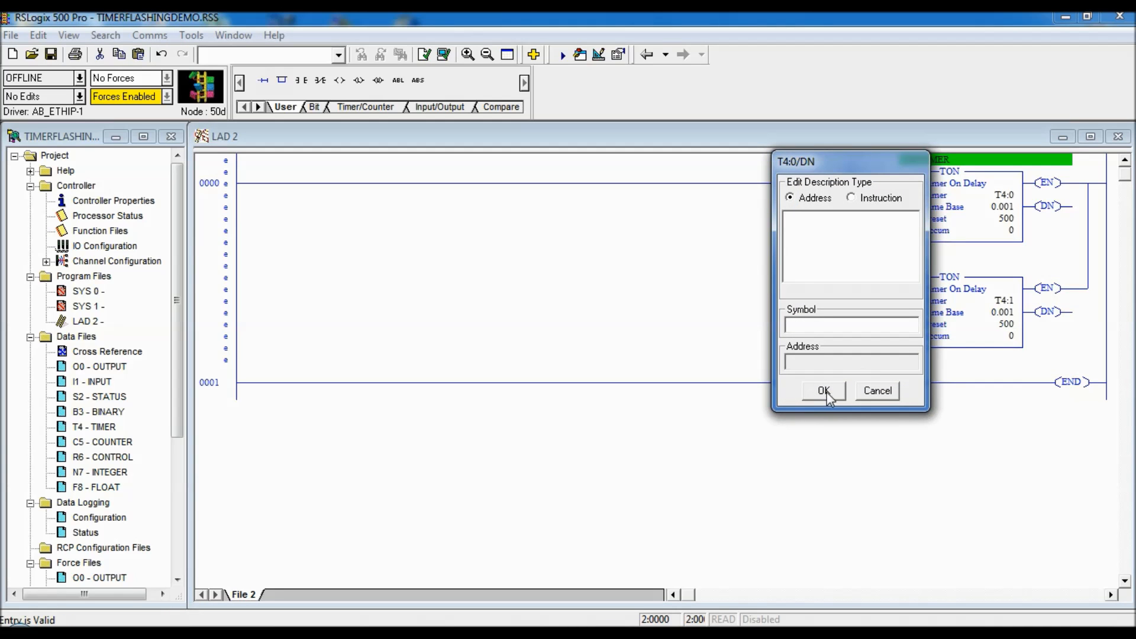
click(823, 391)
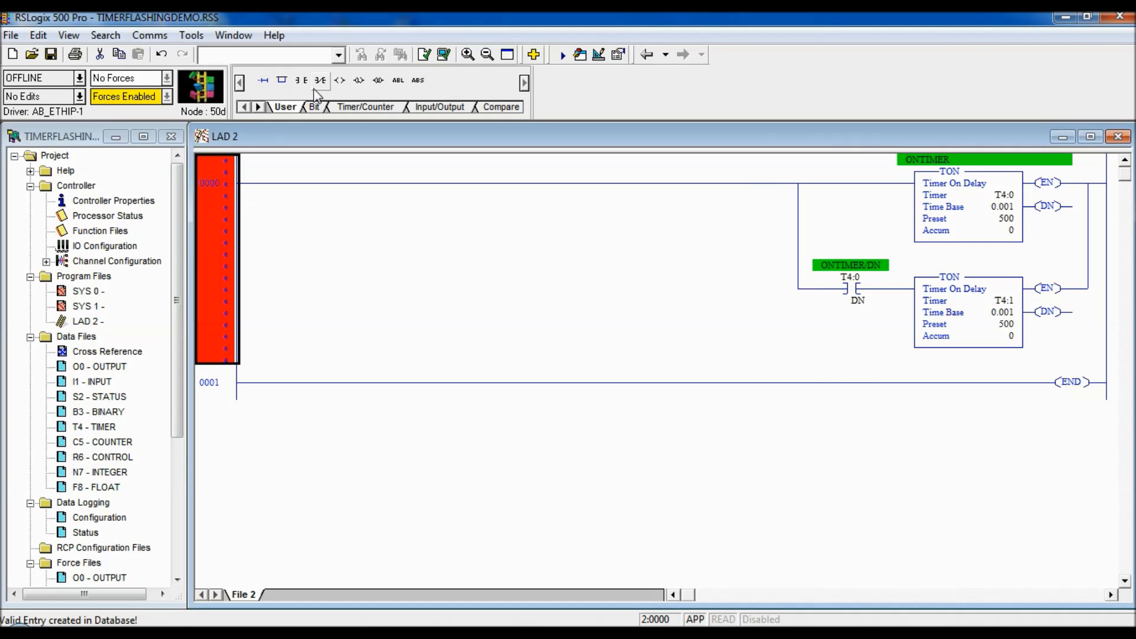
click(321, 80)
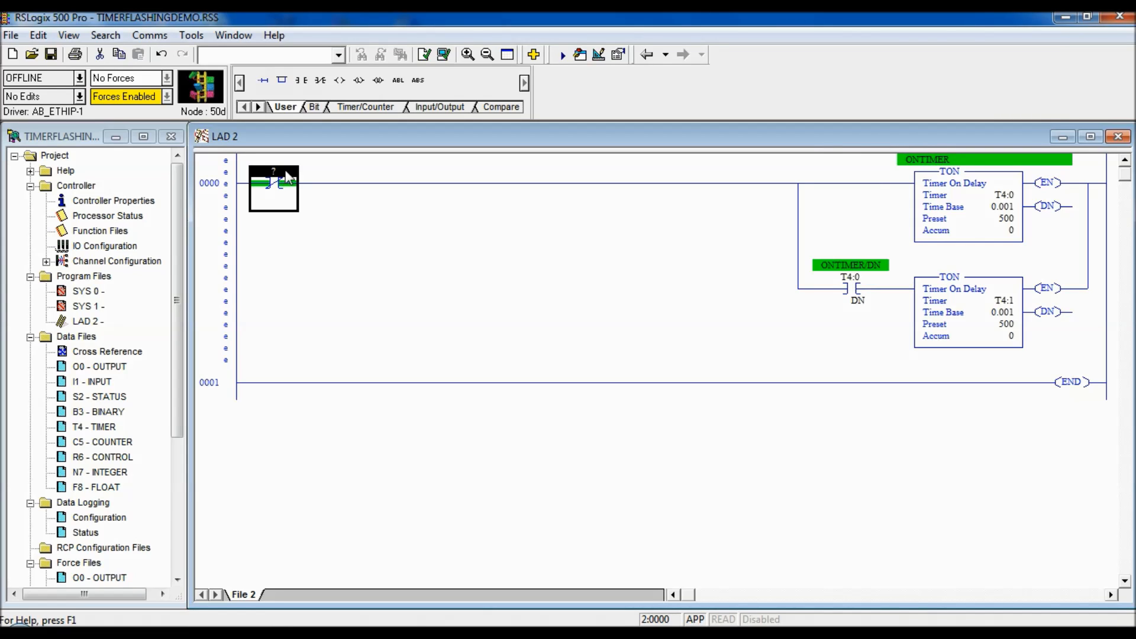
text(T)
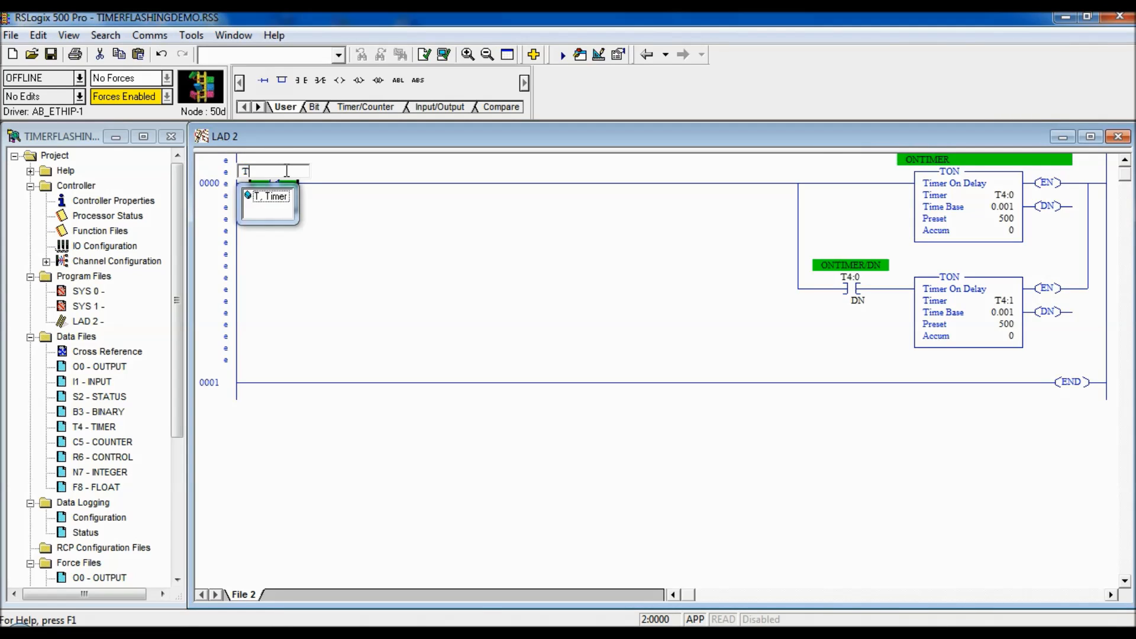
text(4:)
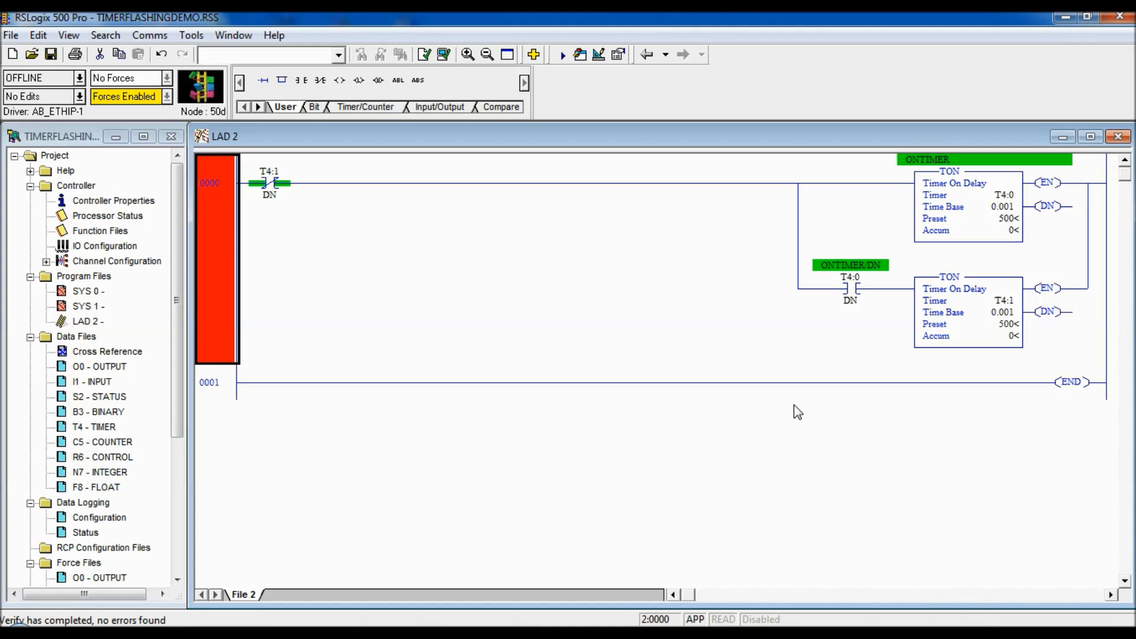
mouse_move(879, 353)
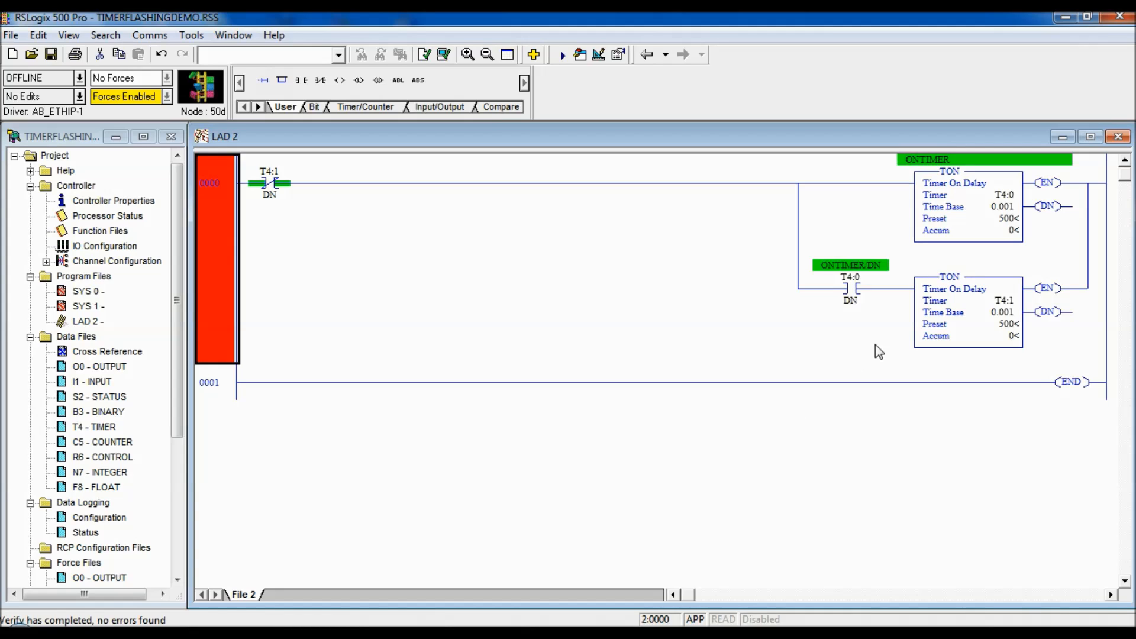
mouse_move(705, 187)
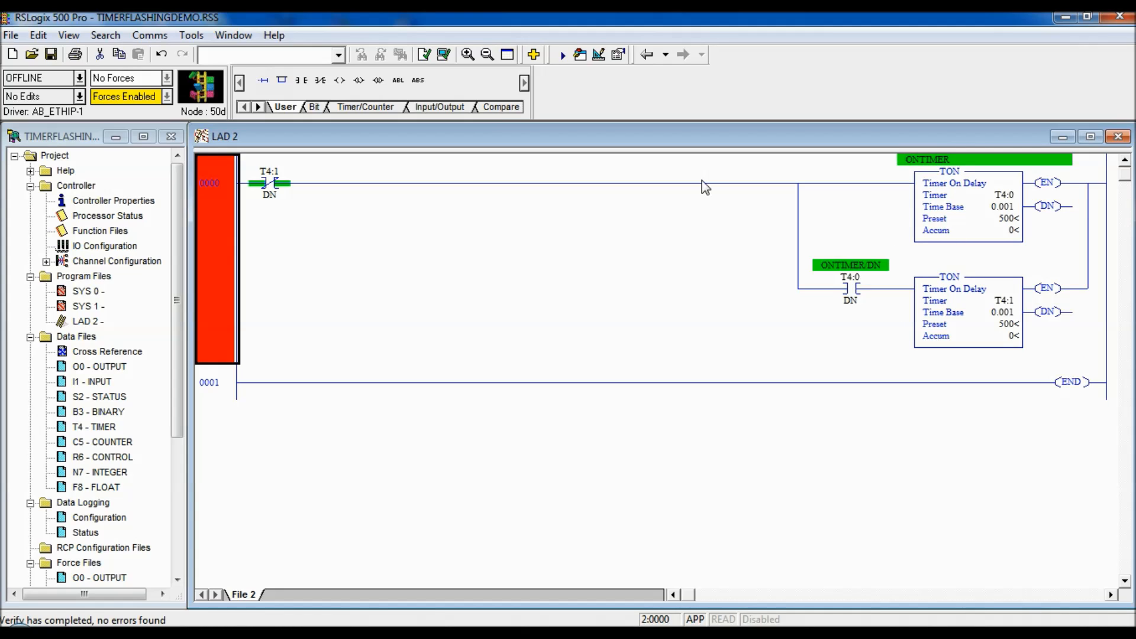
mouse_move(260, 188)
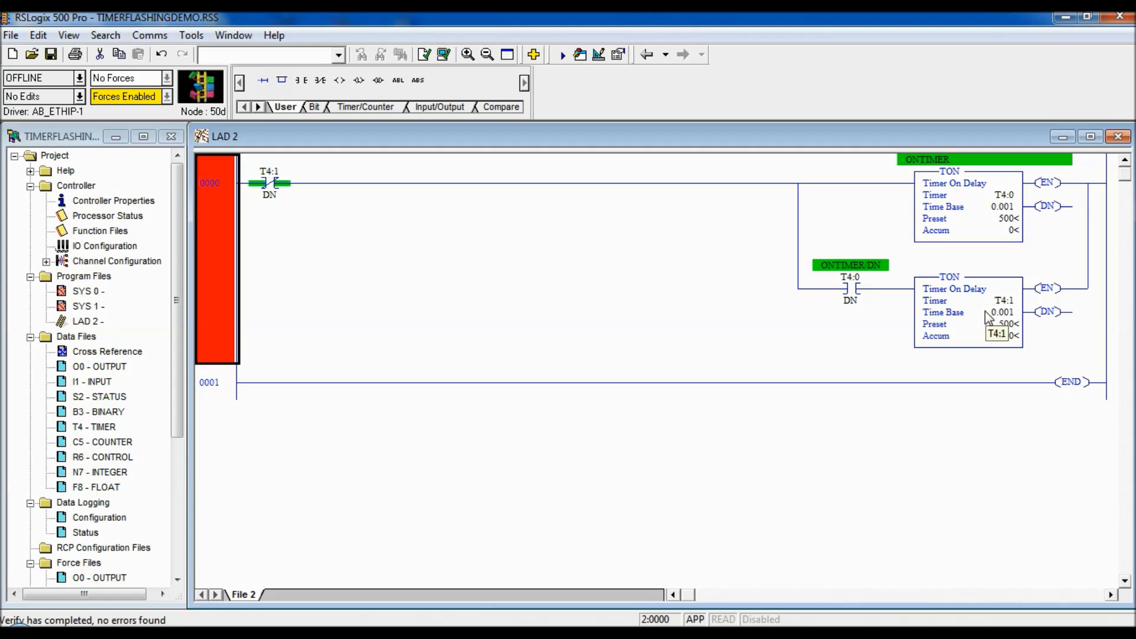
mouse_move(832, 300)
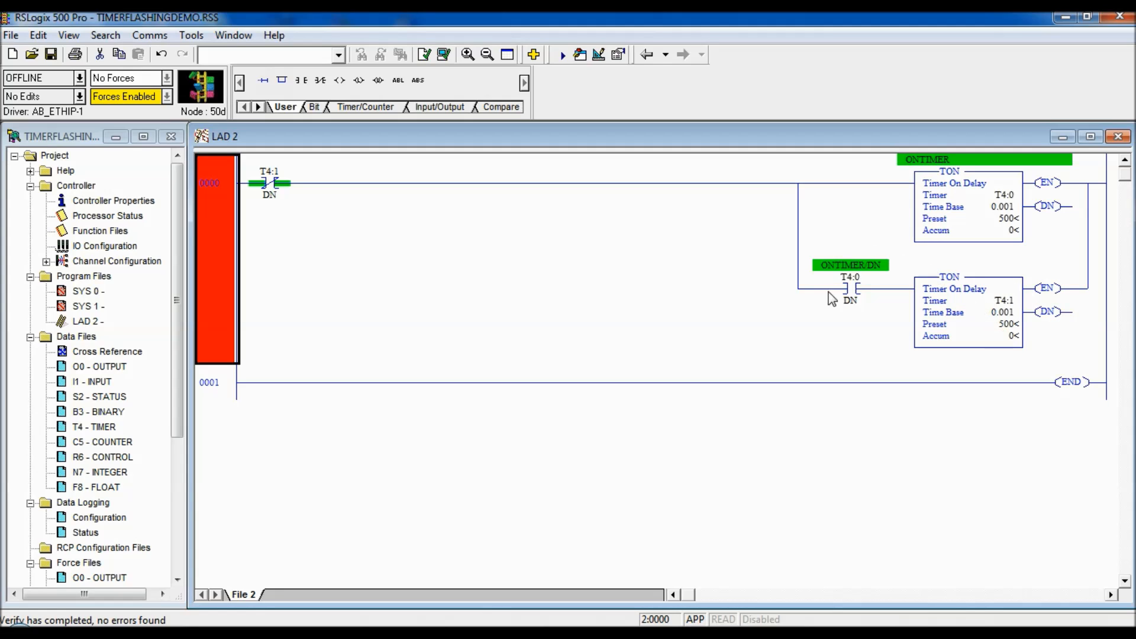
mouse_move(898, 296)
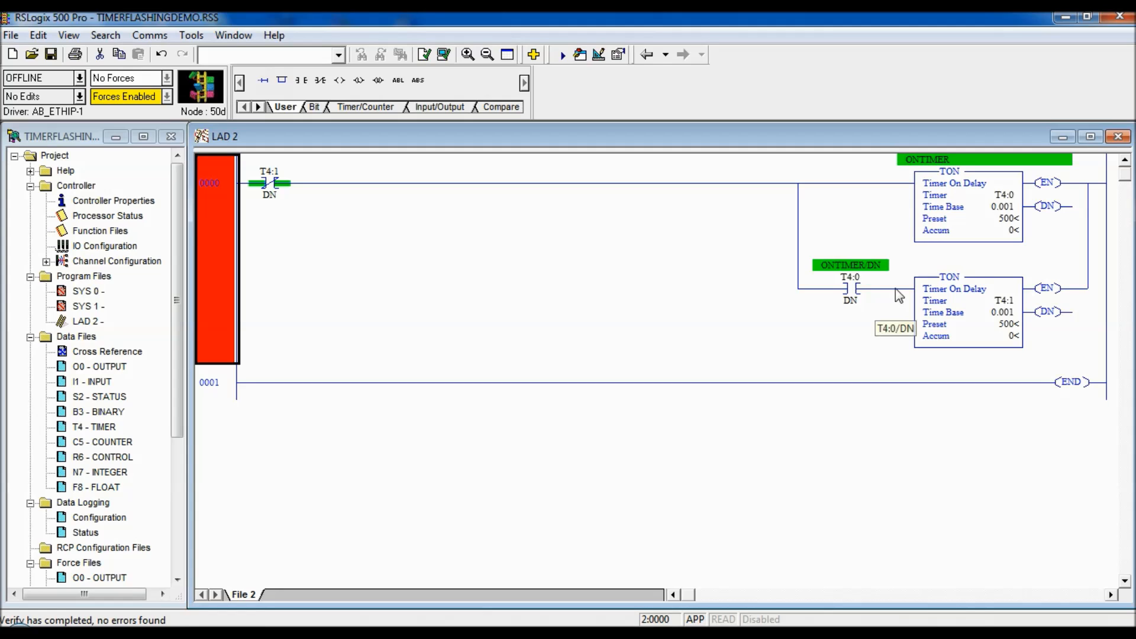
mouse_move(1003, 195)
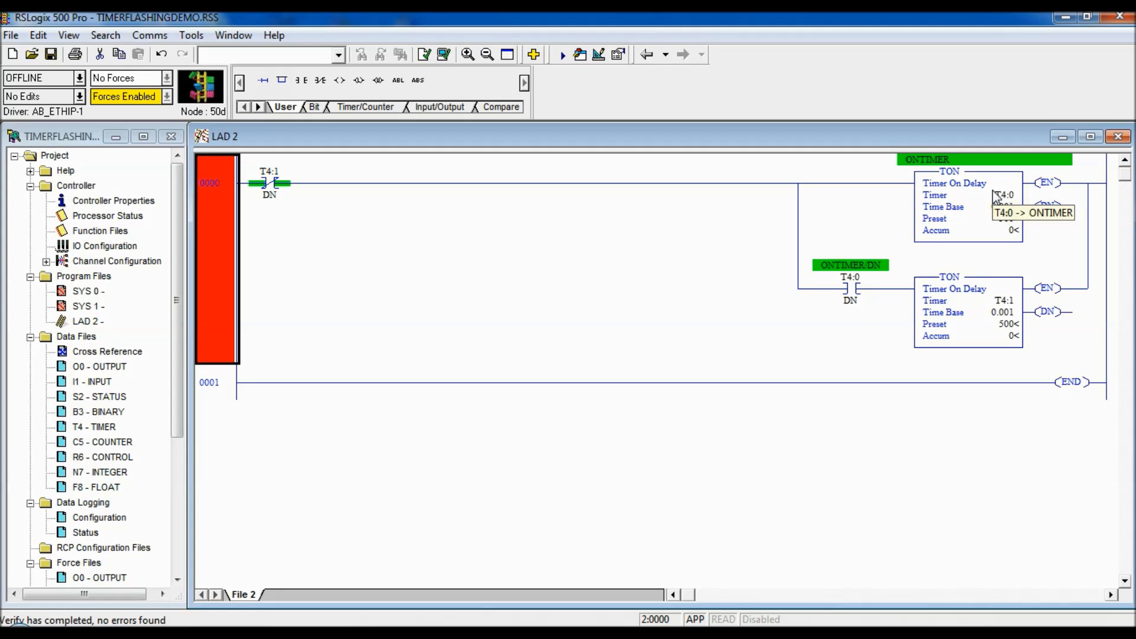
mouse_move(192, 453)
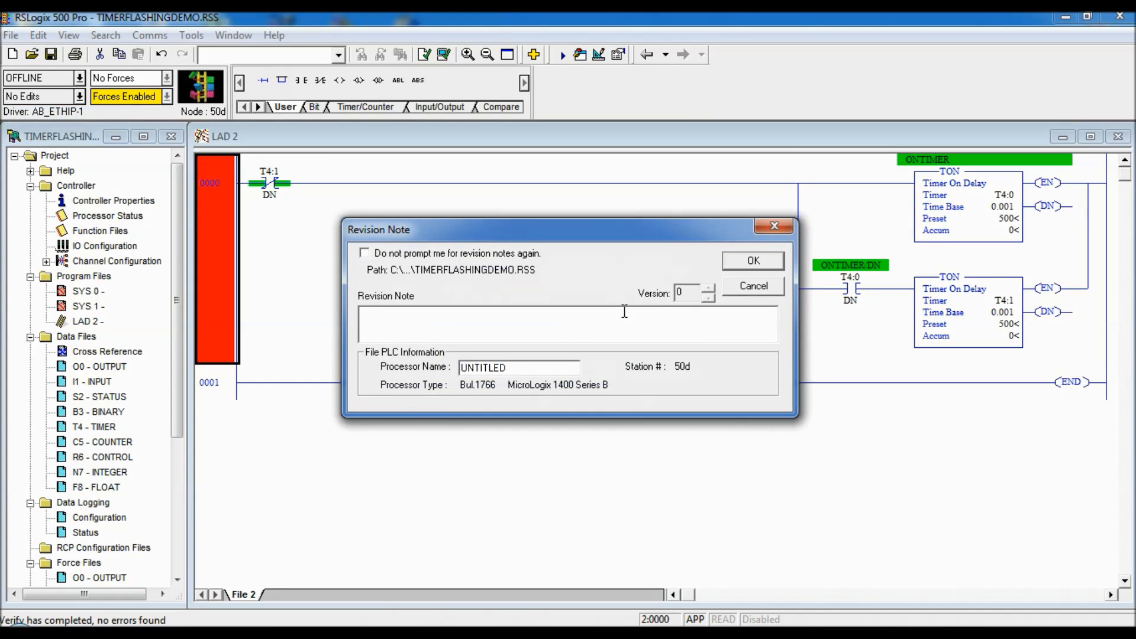
- Accept the revision note, download to the MicroLogix 1400, allow program mode and go online
click(752, 260)
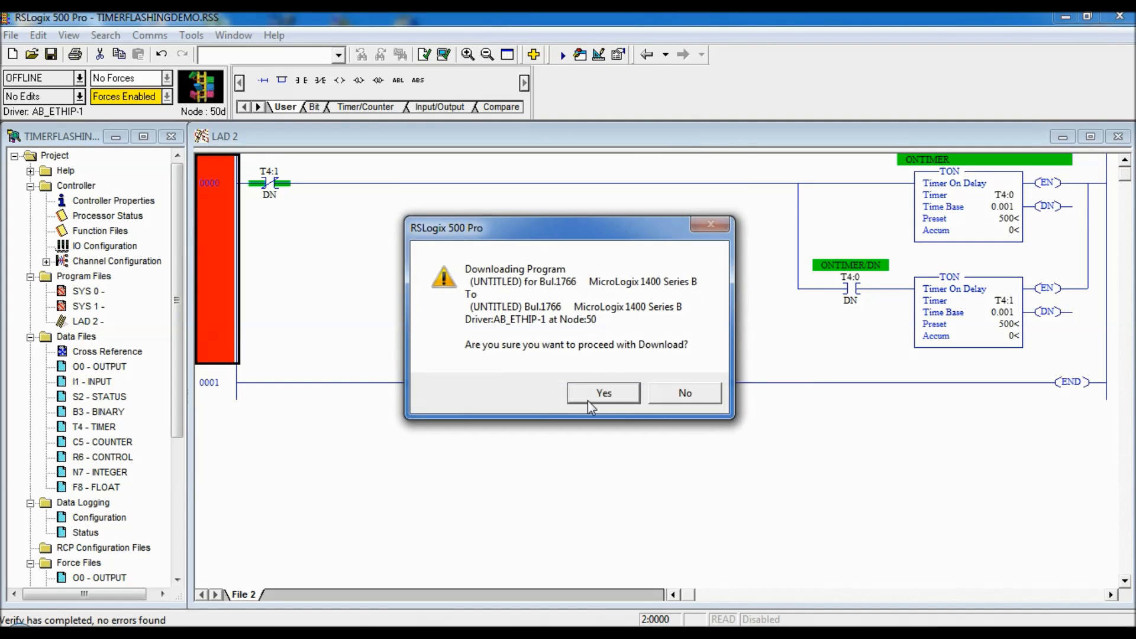
click(602, 392)
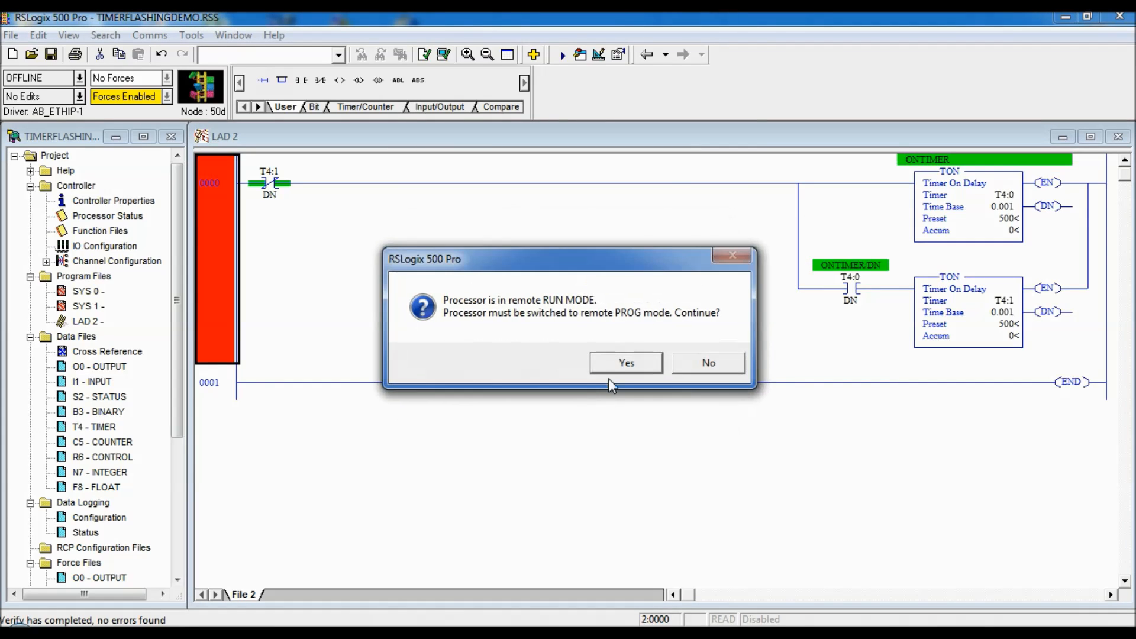
click(625, 362)
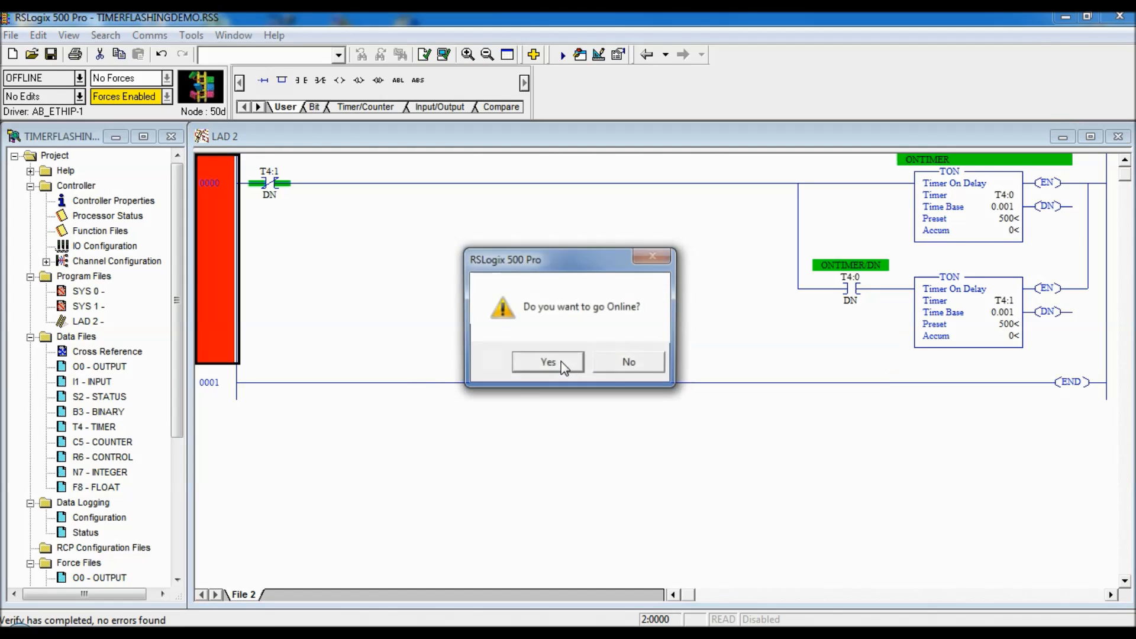
click(547, 362)
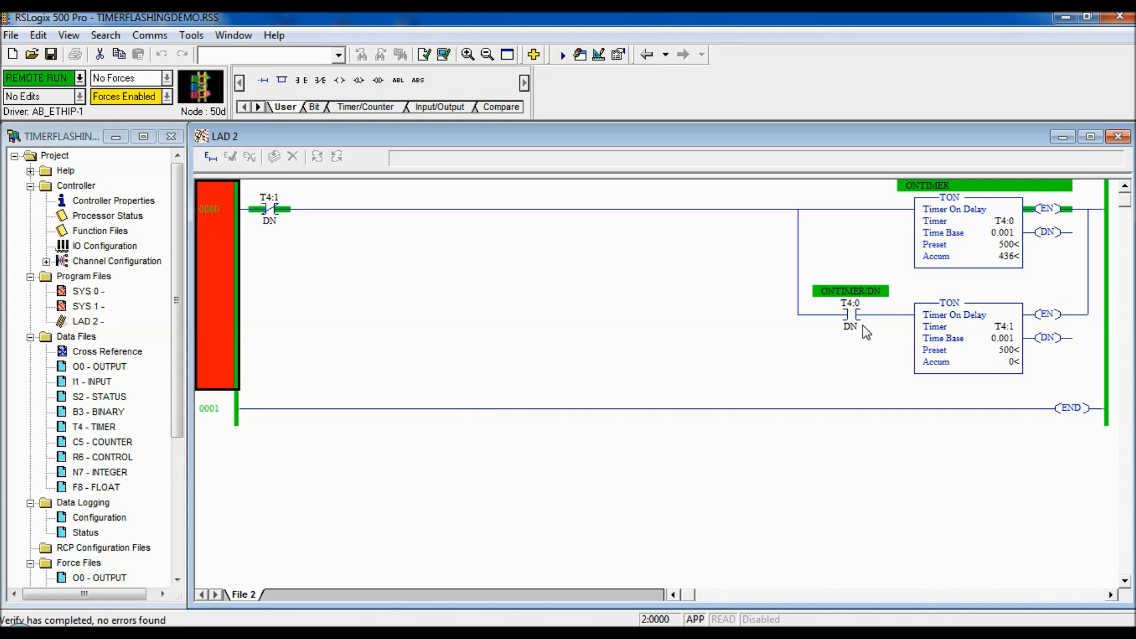
mouse_move(849, 314)
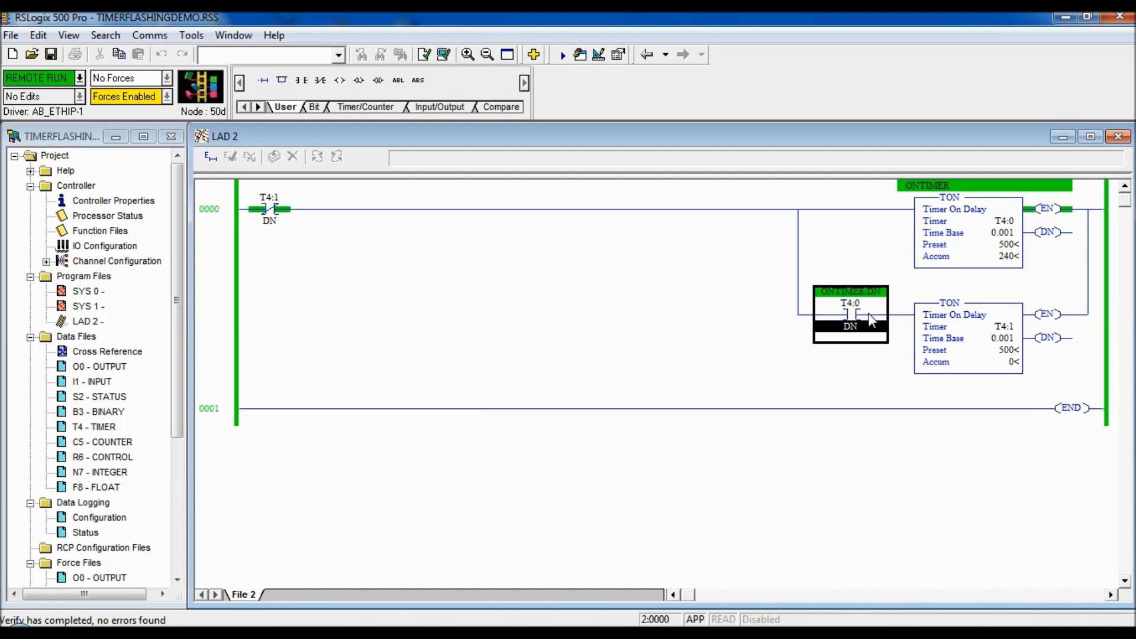
mouse_move(960, 355)
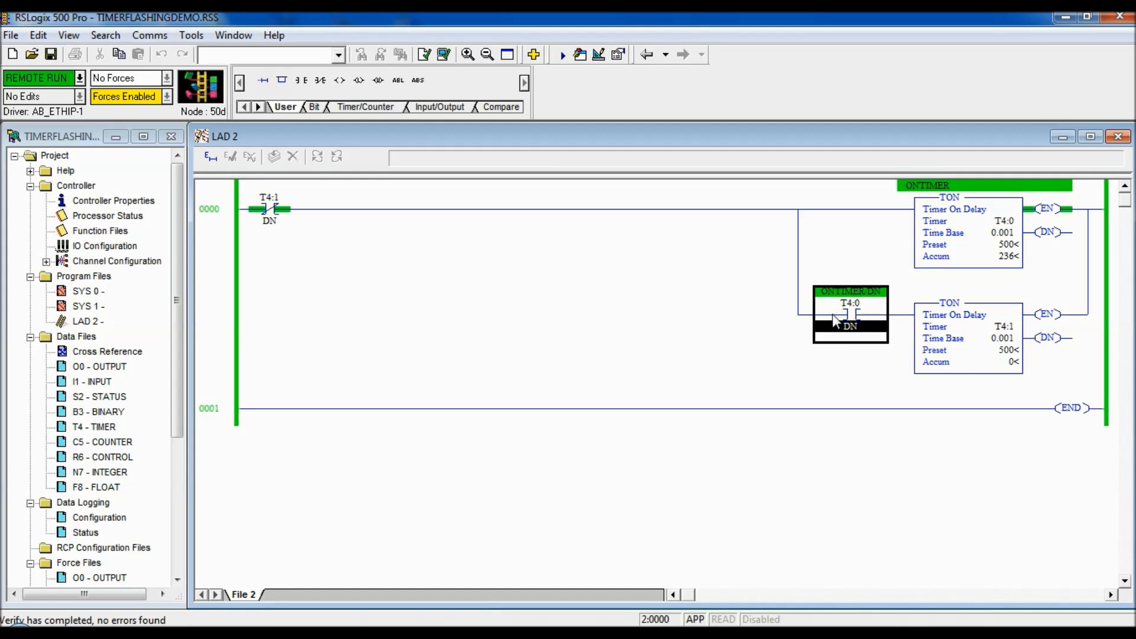
mouse_move(1012, 377)
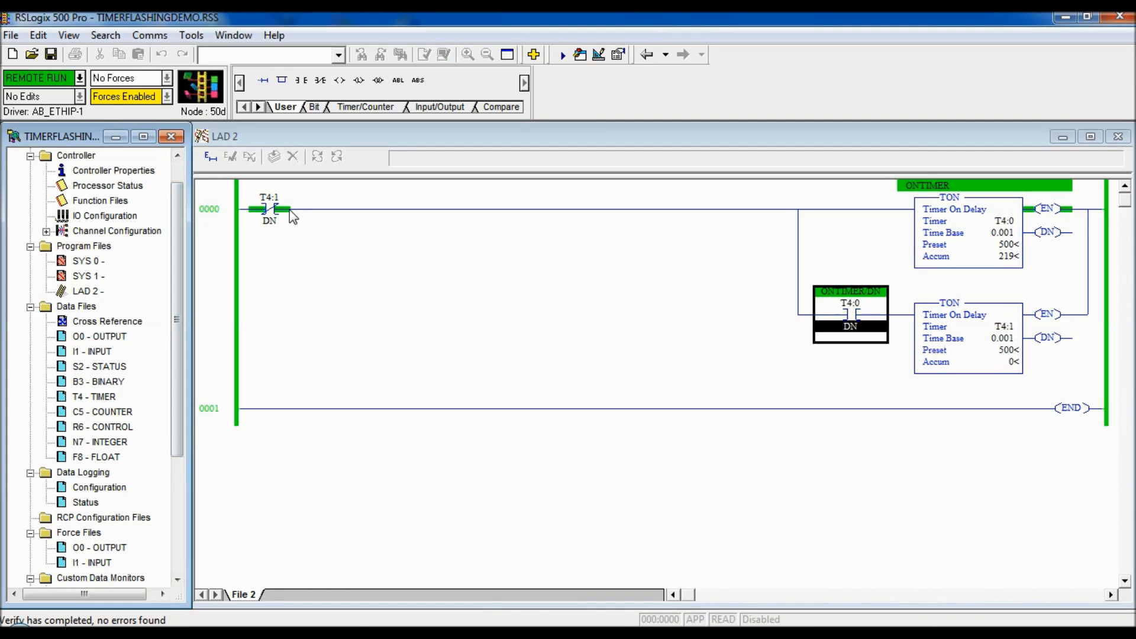
click(214, 283)
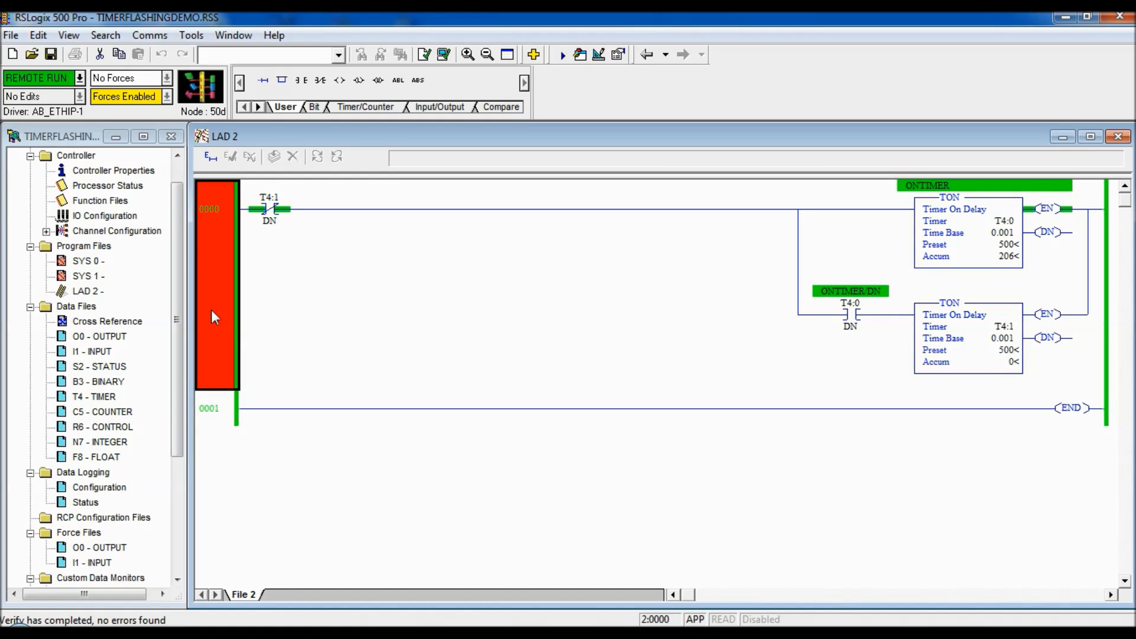
click(79, 78)
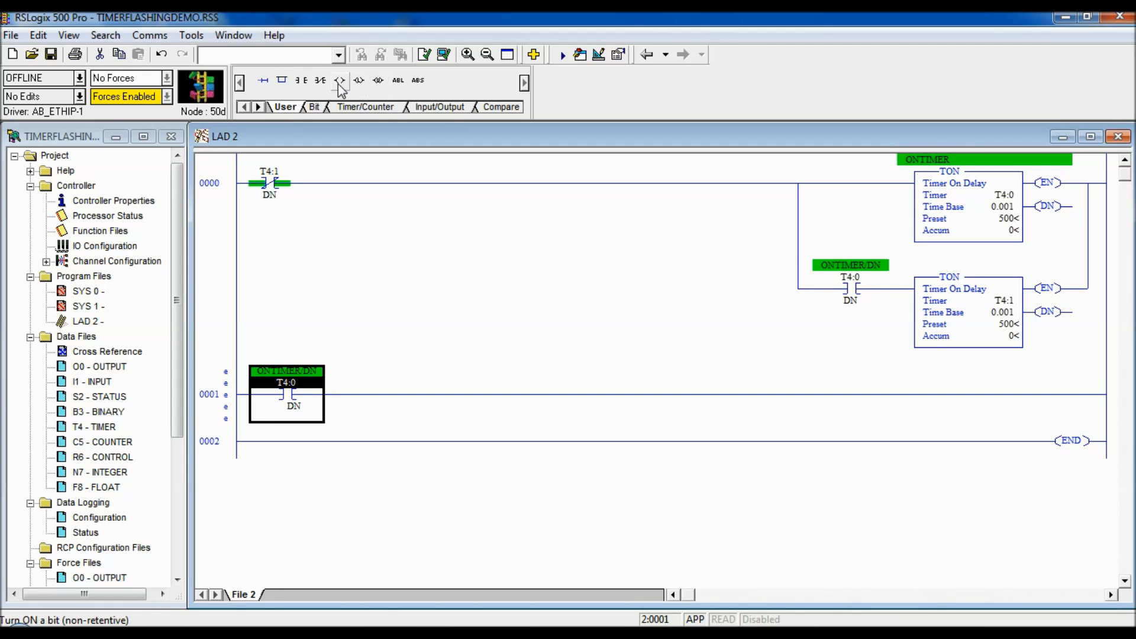
- Add output coil O:0/8 on rung 0001 with symbol GREEN_STACK_LIGHT
click(340, 79)
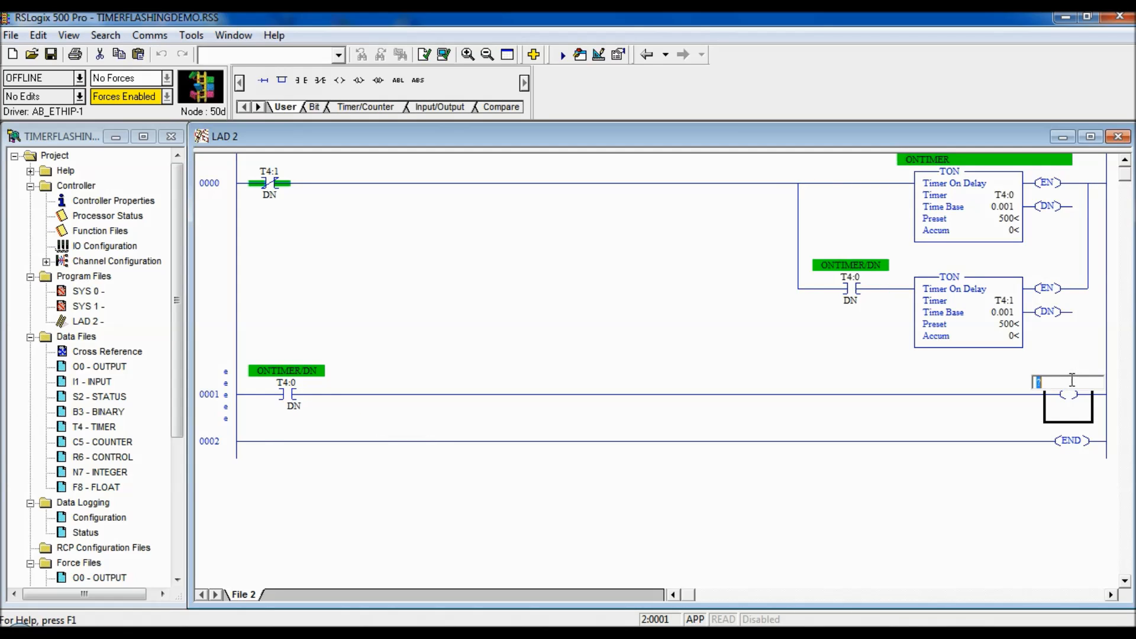
text(O)
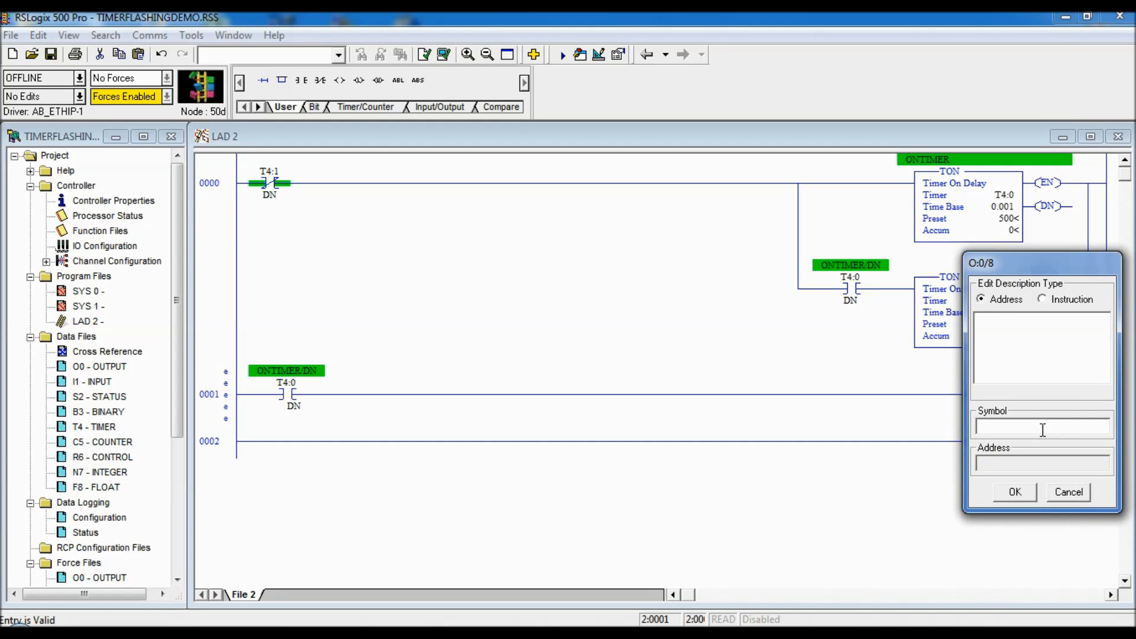
text(gree)
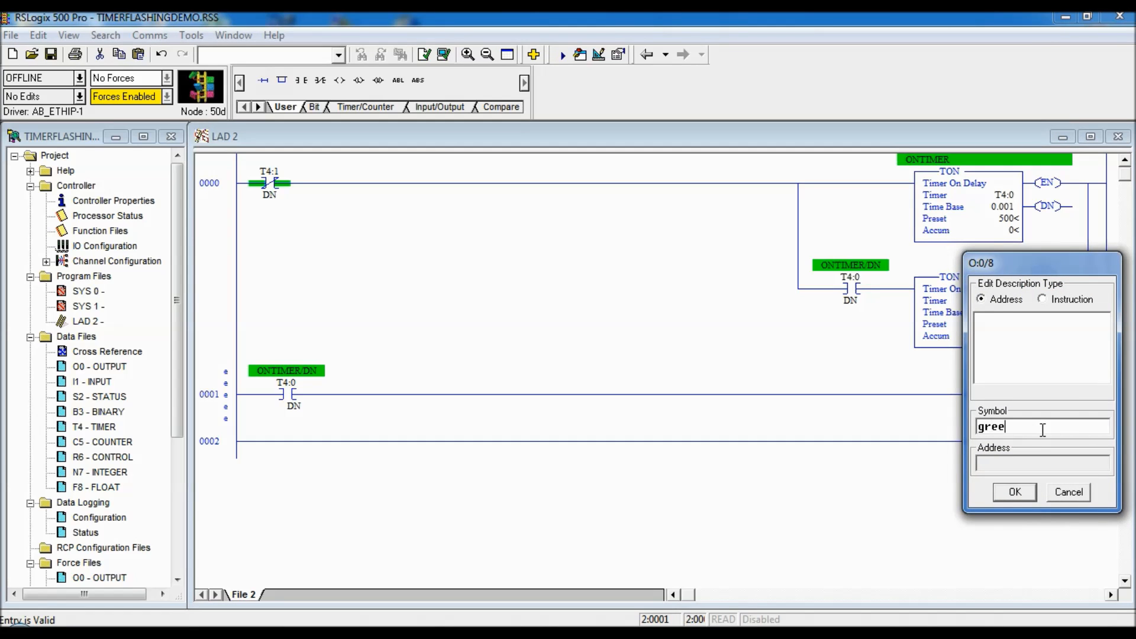
text(n)
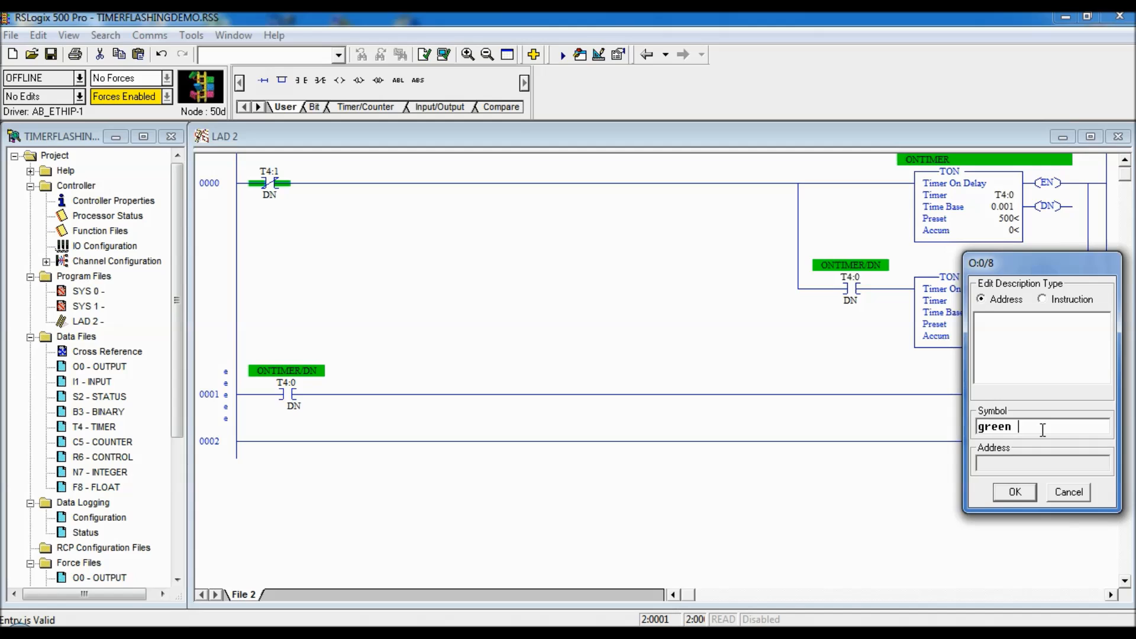
text(stack light)
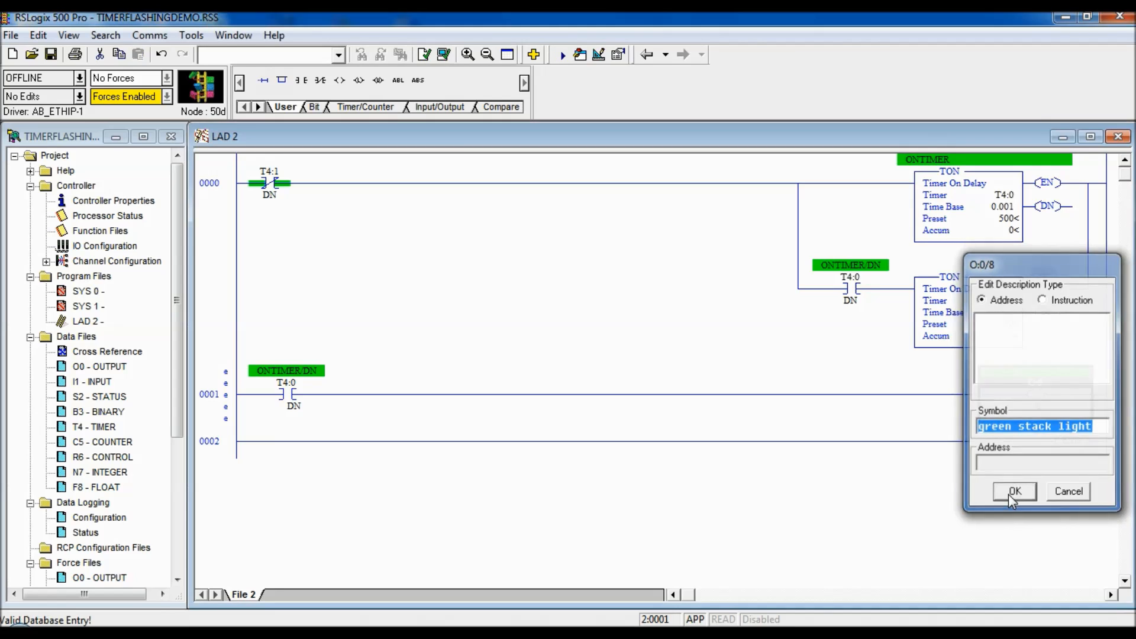
click(1014, 491)
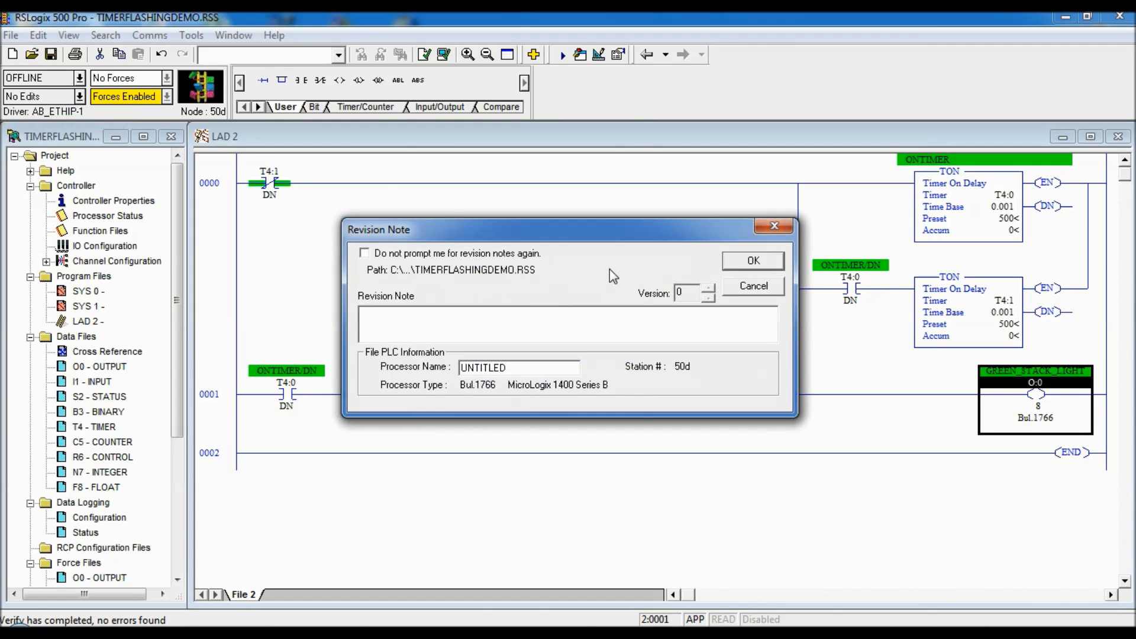
- Accept the revision note, download the program, return to Run mode and go online
click(753, 260)
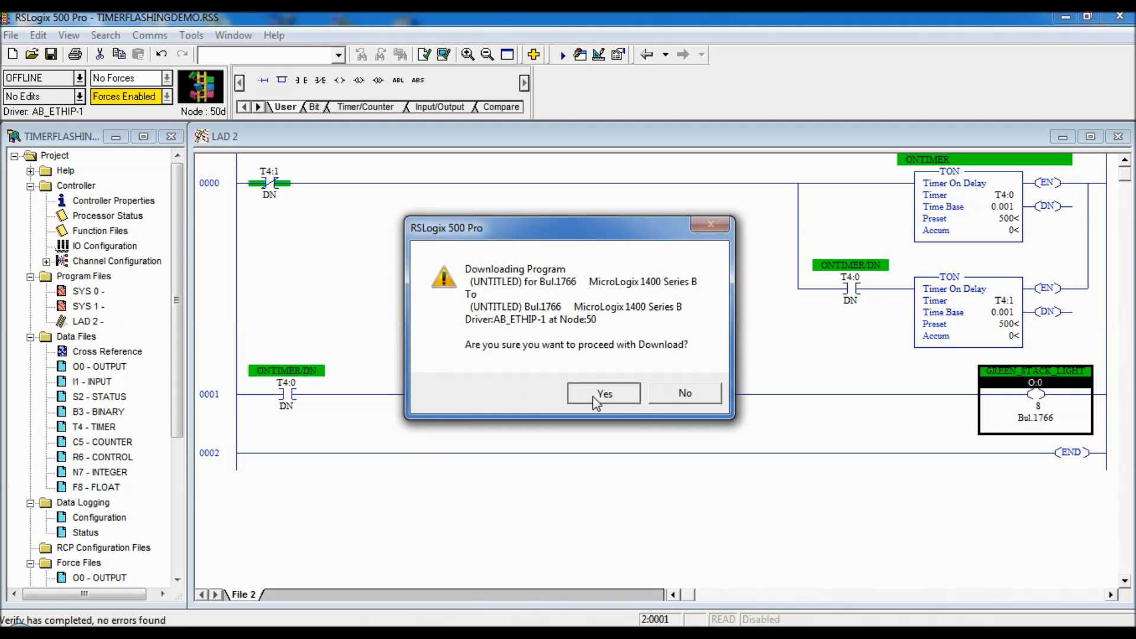
click(604, 393)
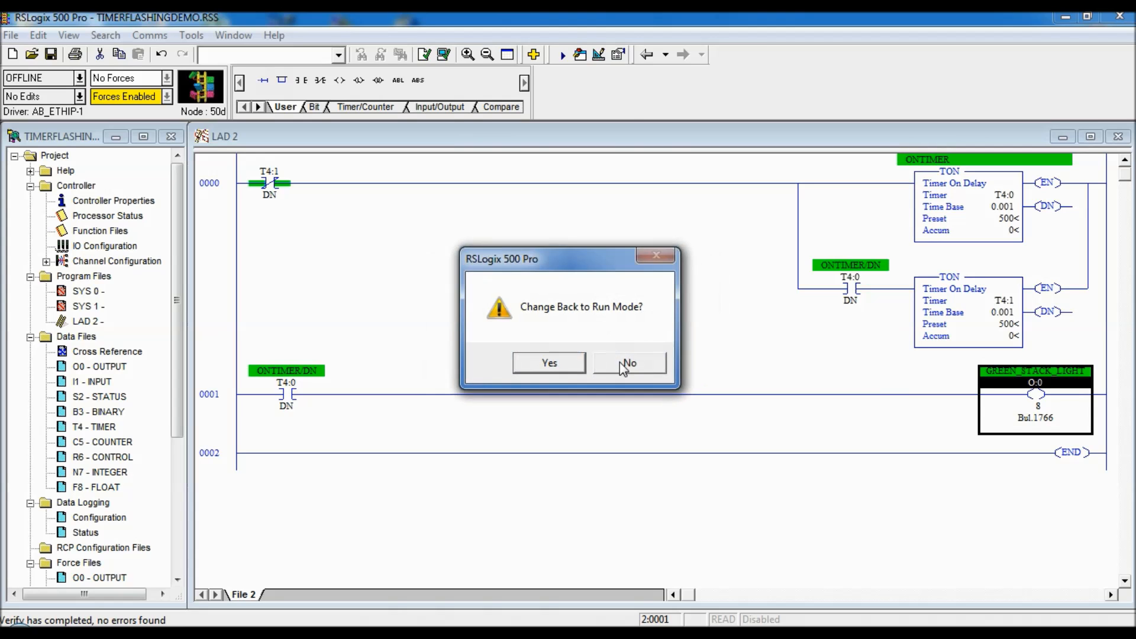
click(548, 362)
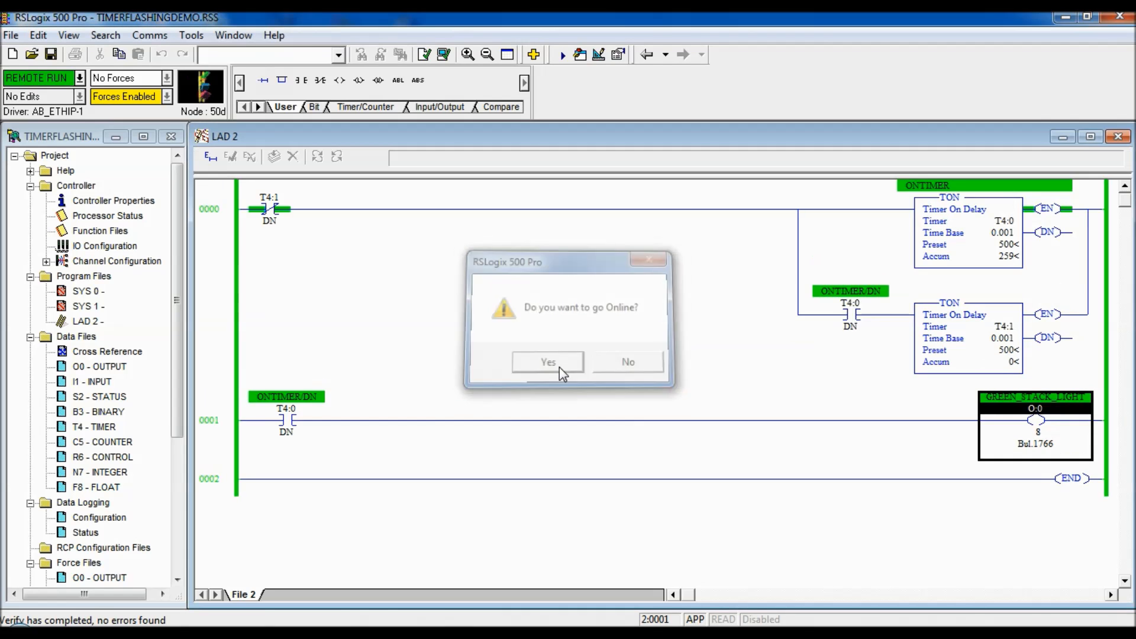
click(548, 363)
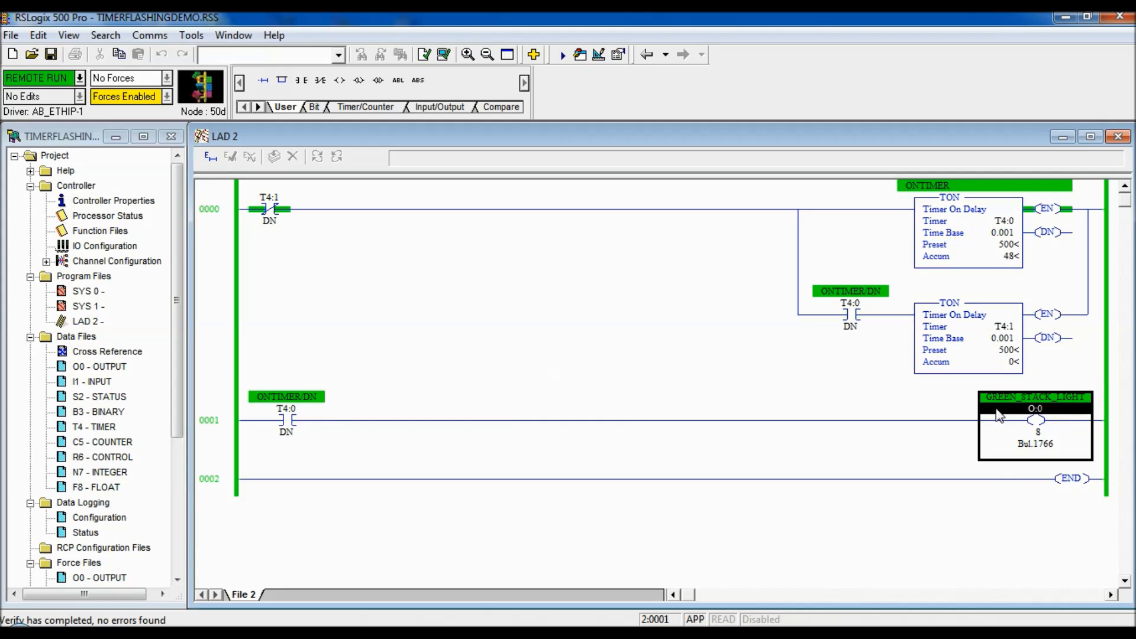
mouse_move(1077, 433)
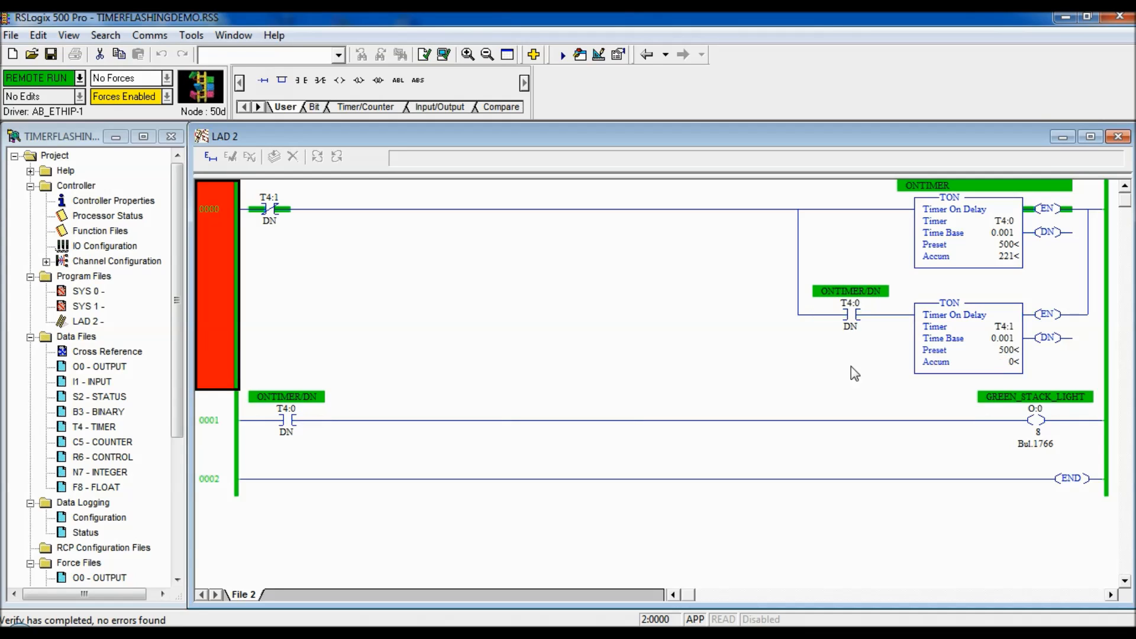
mouse_move(371, 351)
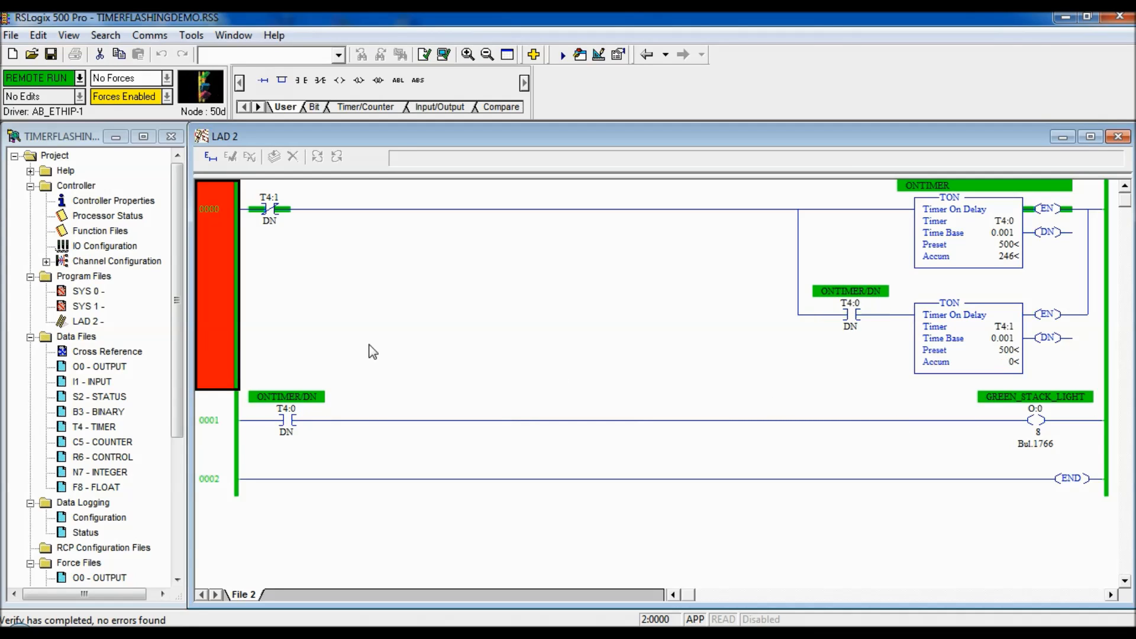
mouse_move(720, 389)
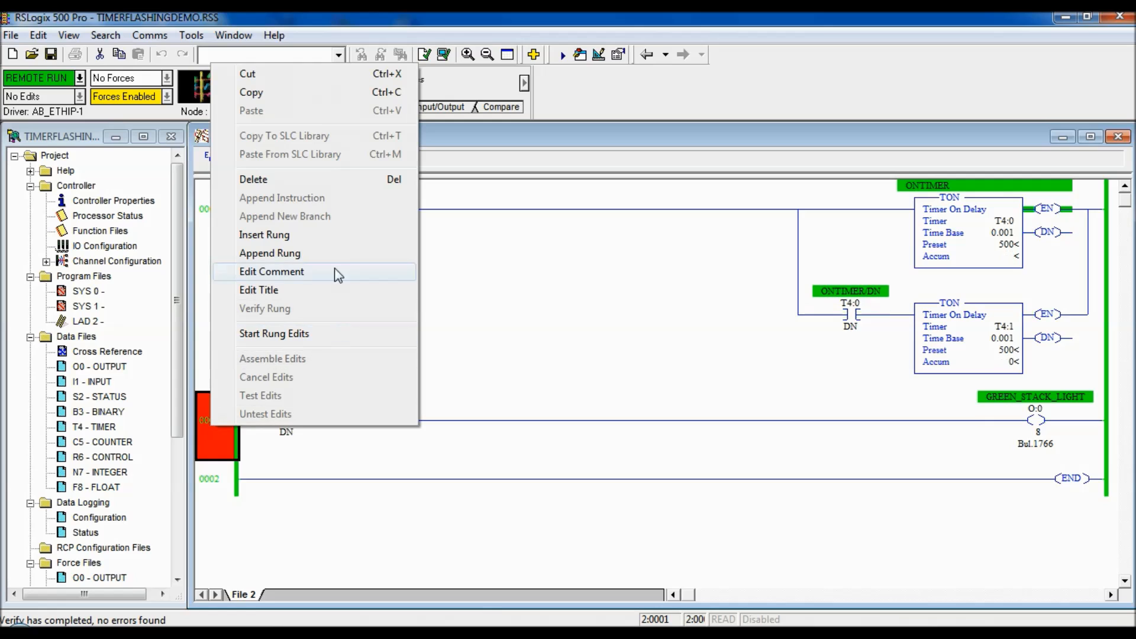
mouse_move(273, 318)
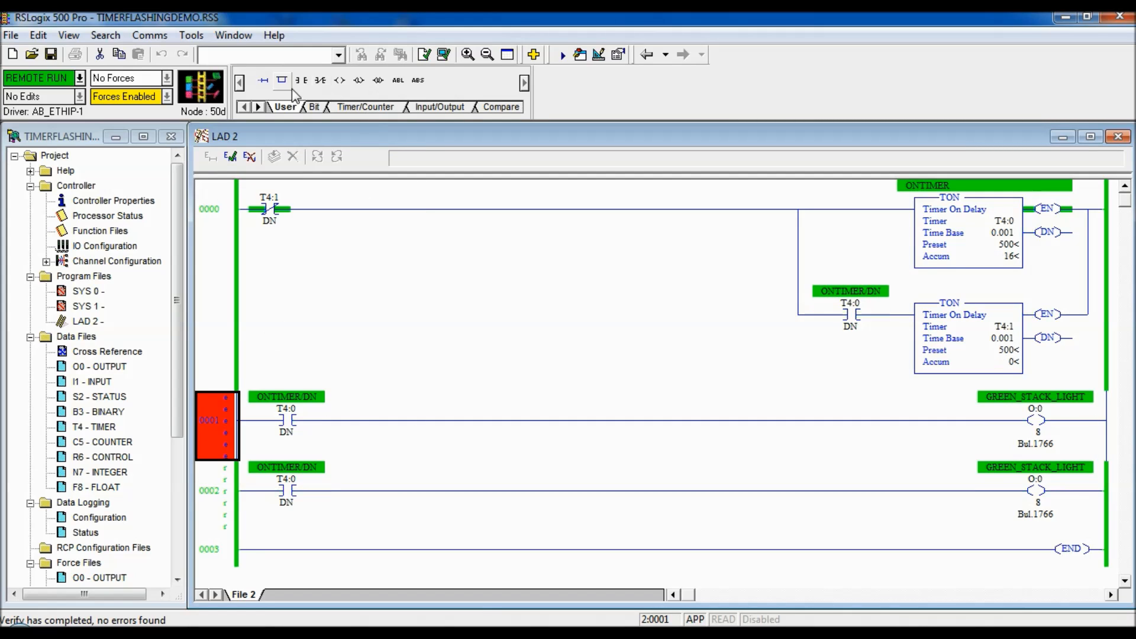
- Insert an XIC contact addressed B3:0/0 after T4:0/DN on rung 0001
click(299, 80)
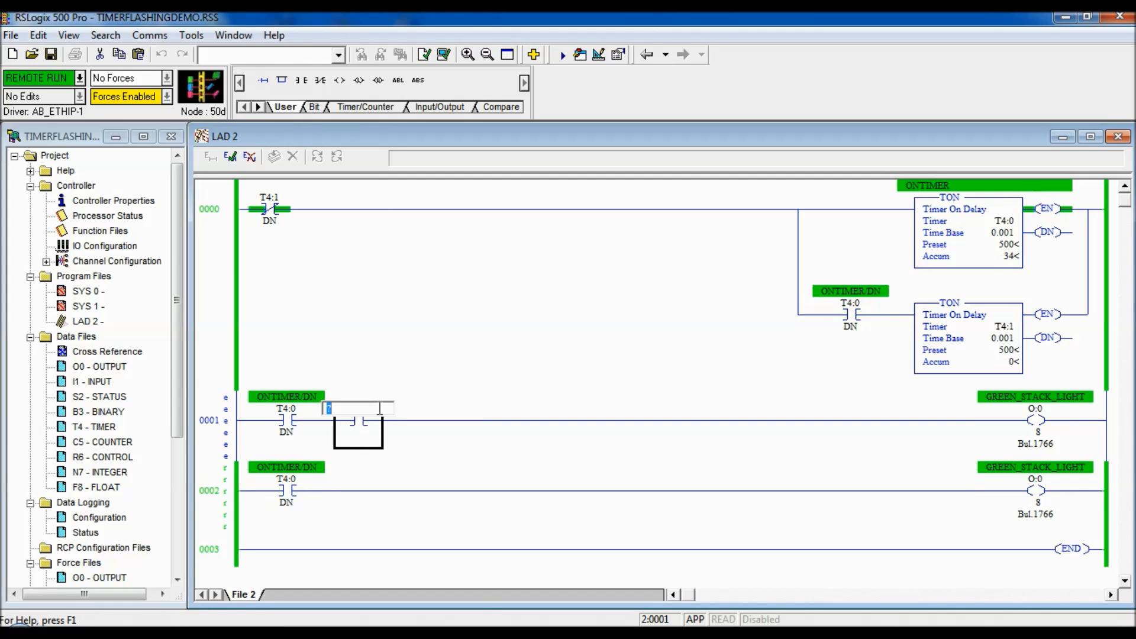
text(B3:0/0)
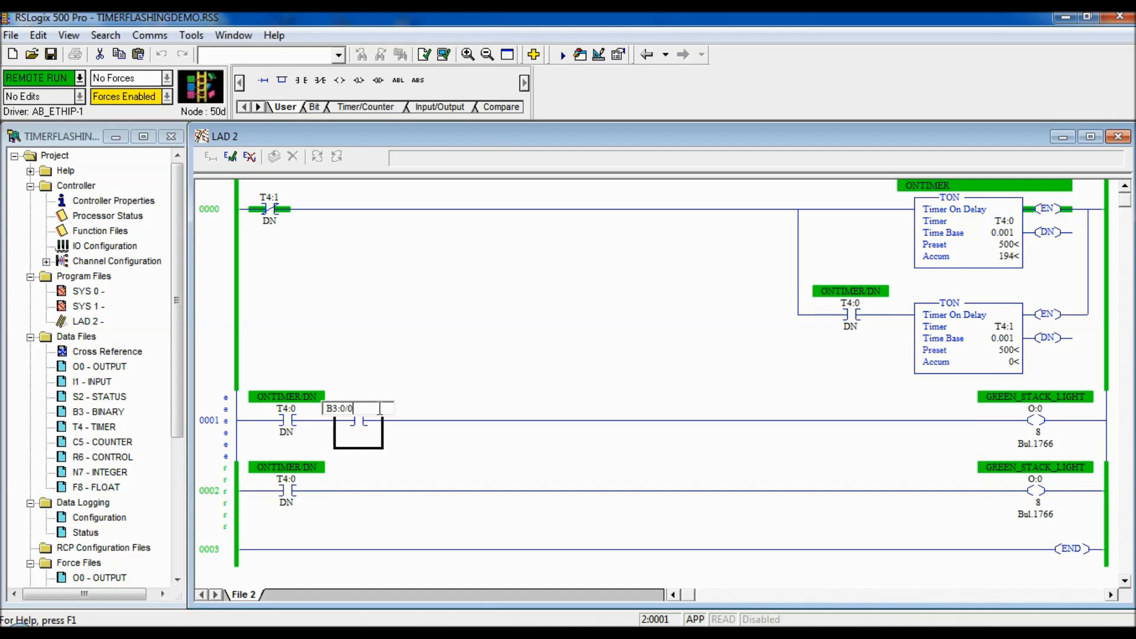
key(Return)
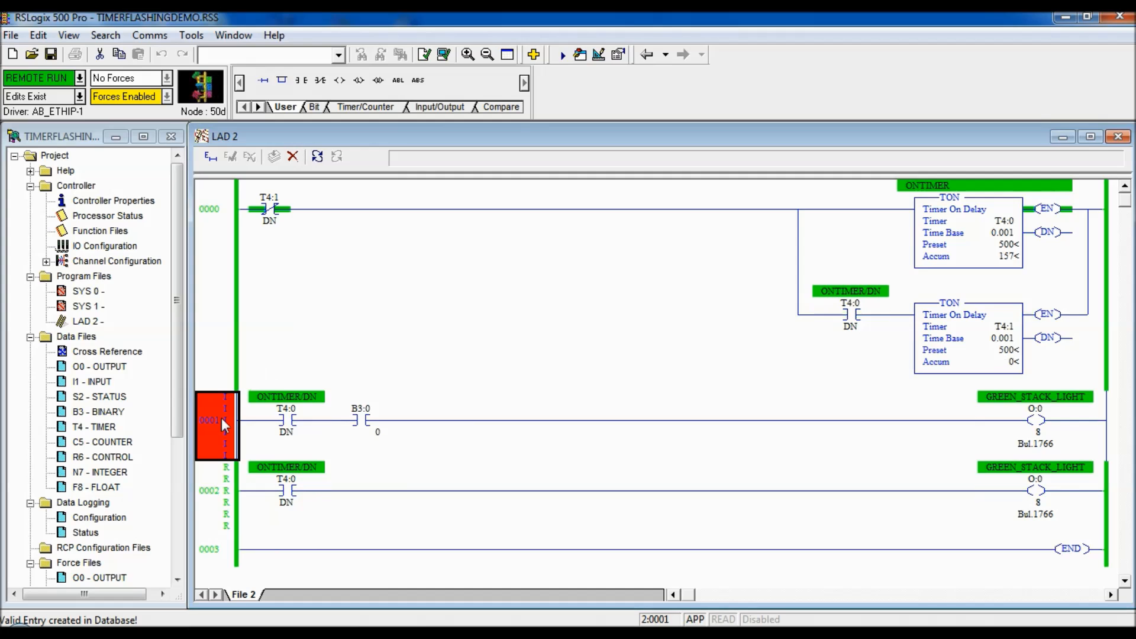
right_click(218, 420)
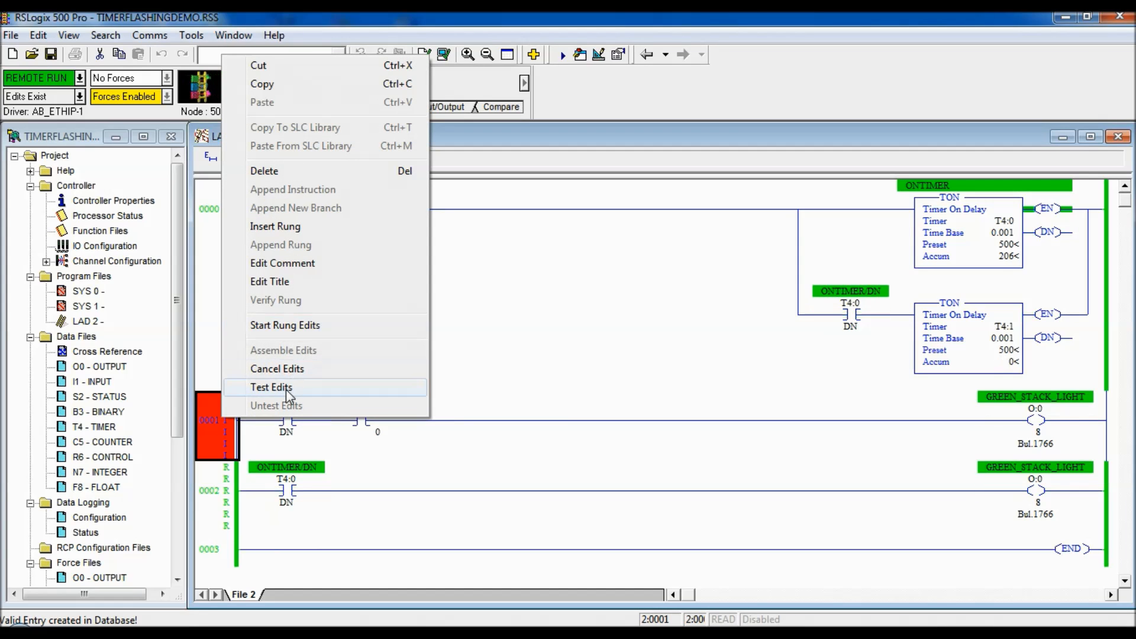
- Test the pending edits, then assemble them so rung 0001 keeps the B3:0/0 contact
click(272, 386)
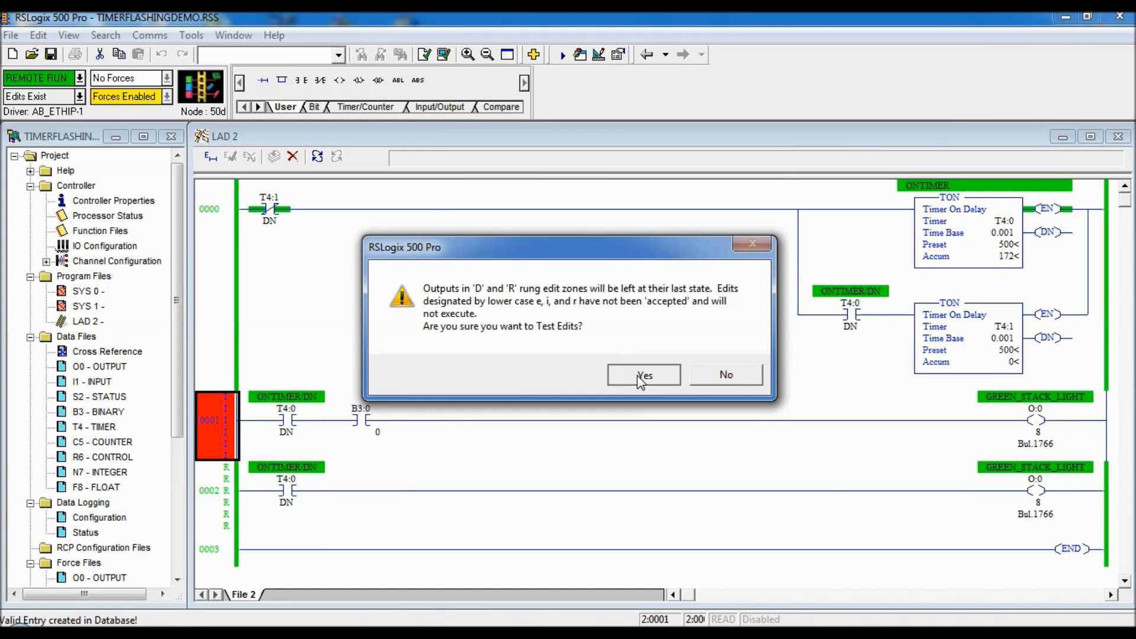
click(644, 375)
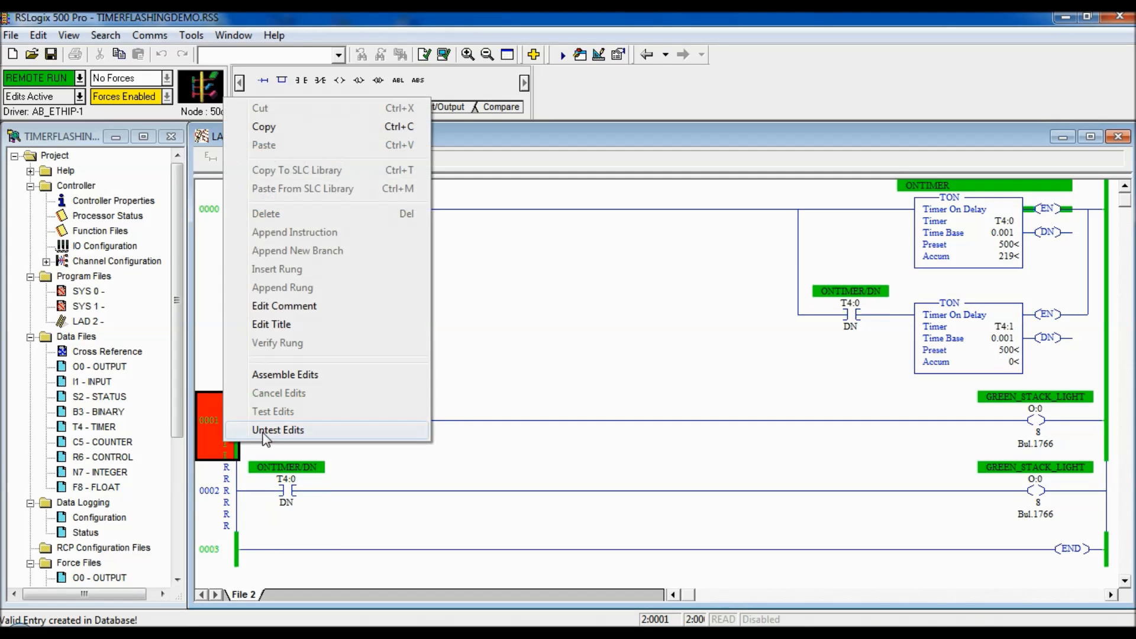
click(285, 375)
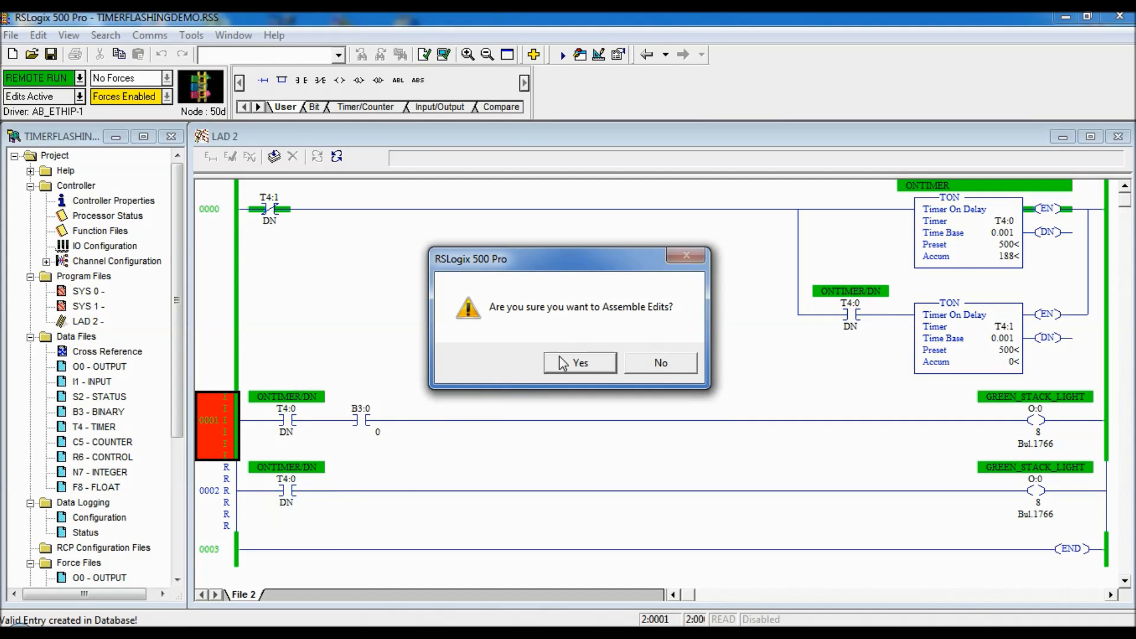
click(579, 362)
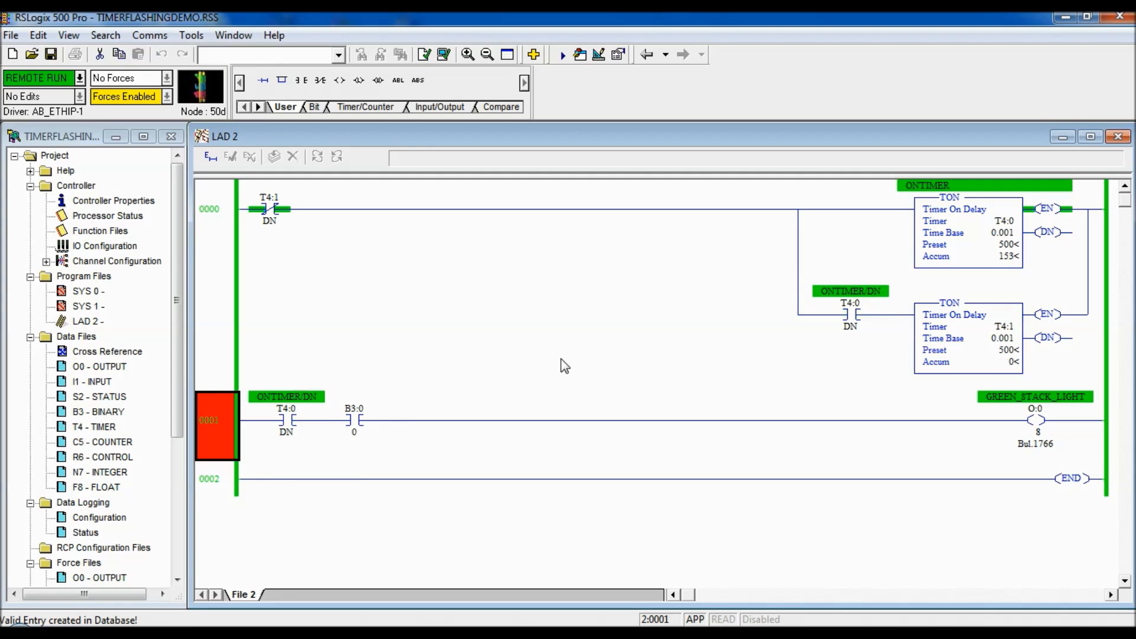
mouse_move(419, 420)
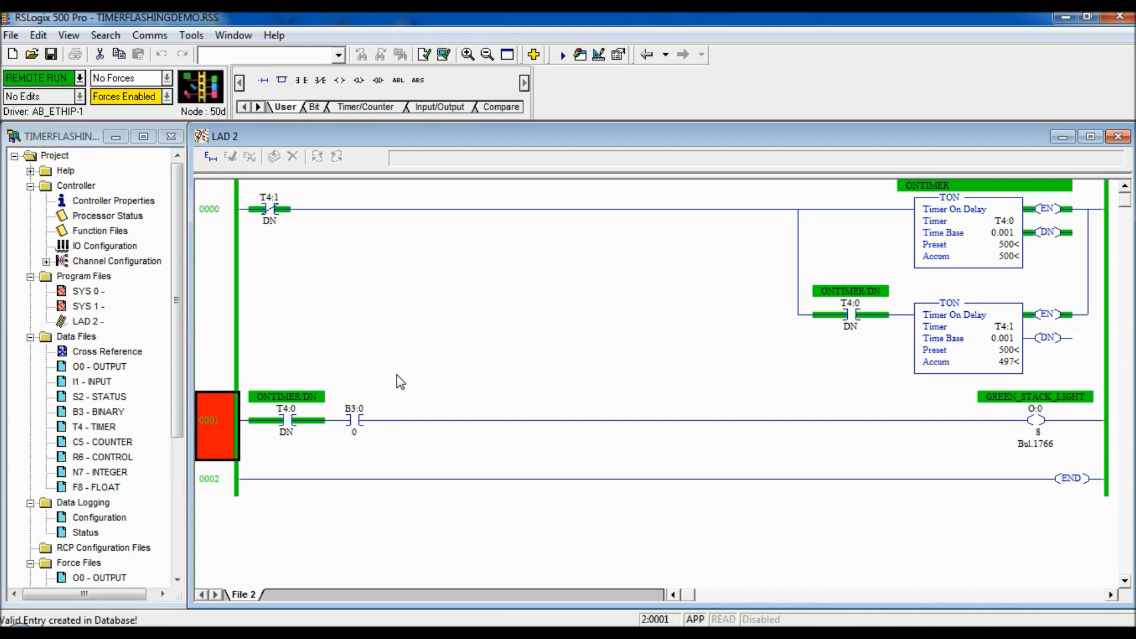
click(354, 420)
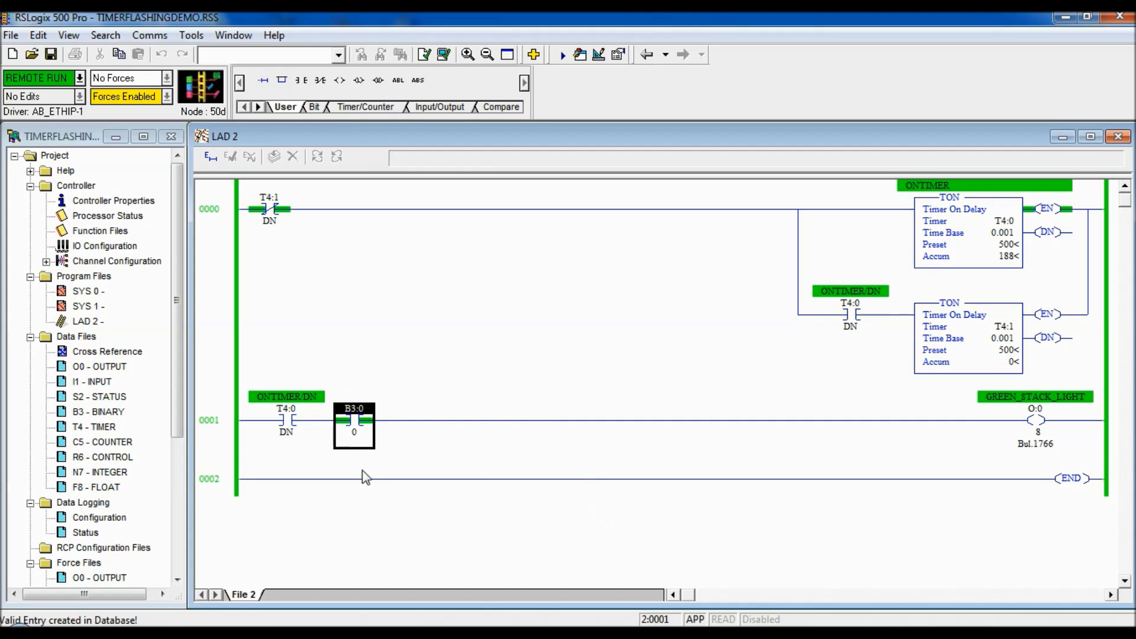
mouse_move(375, 446)
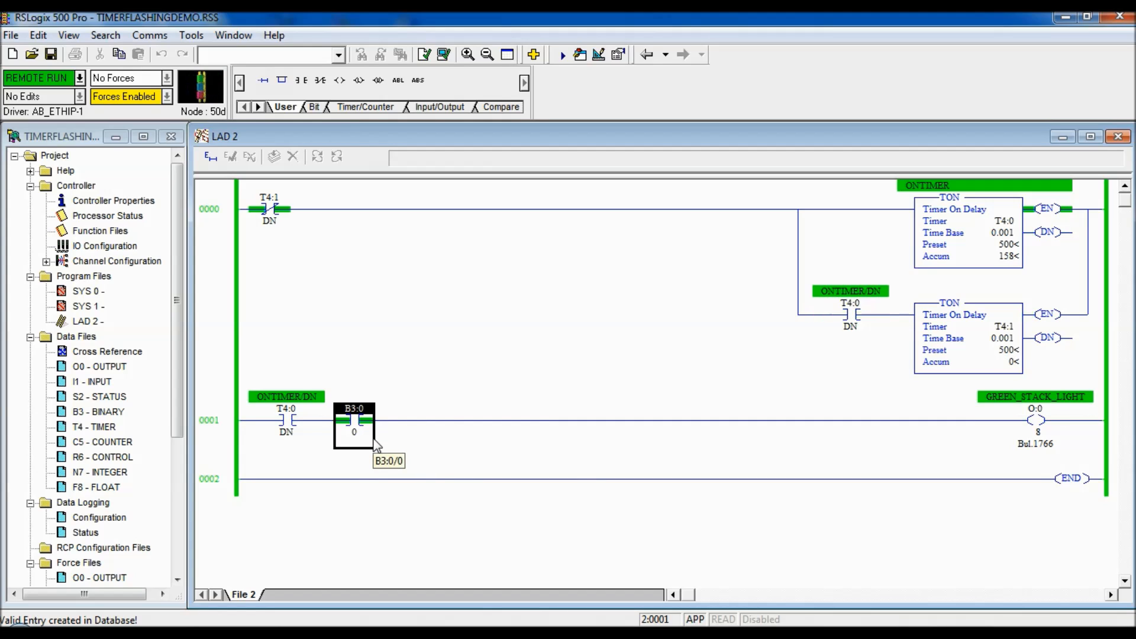